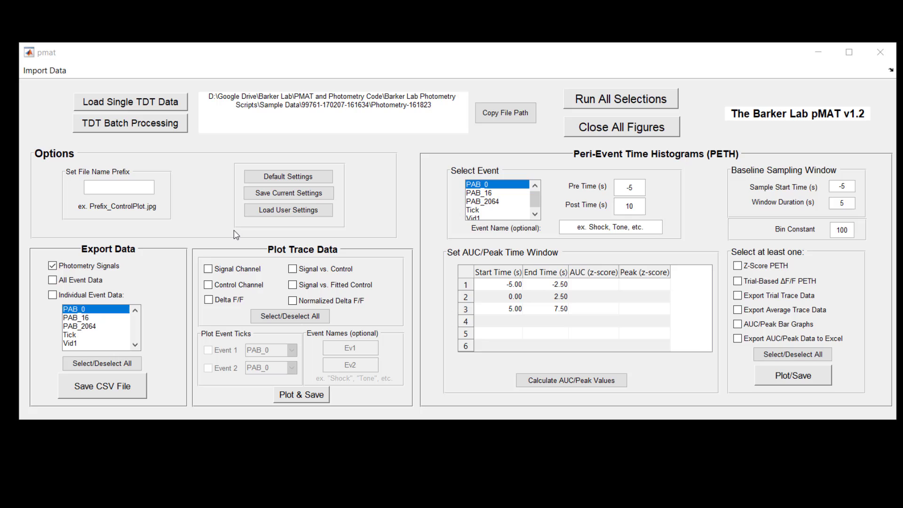
pyautogui.moveTo(228, 233)
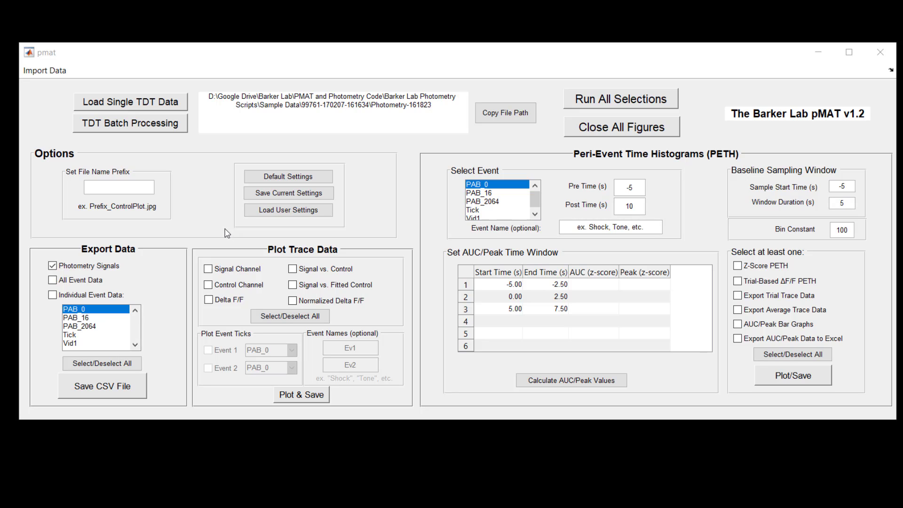
pyautogui.moveTo(86, 80)
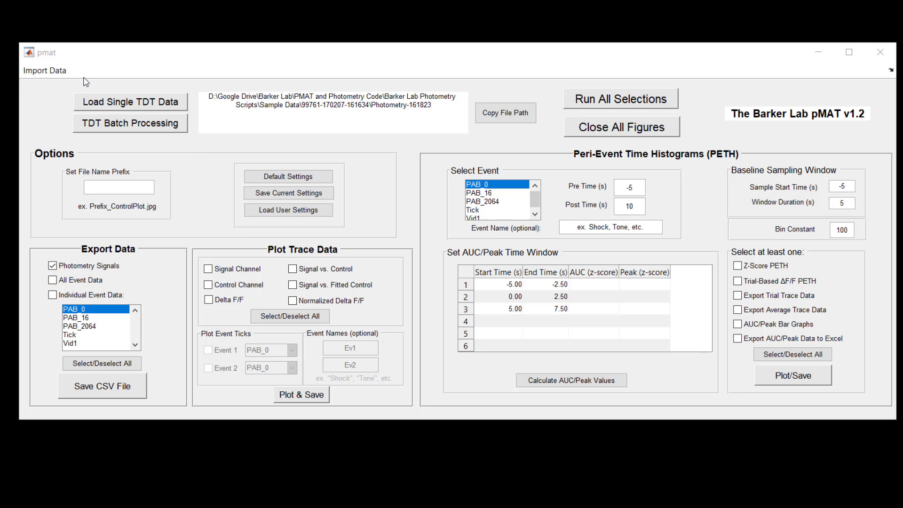
# Plot and save the Signal Channel and Control Channel traces, acknowledging the Save Successful dialog.
pyautogui.click(44, 71)
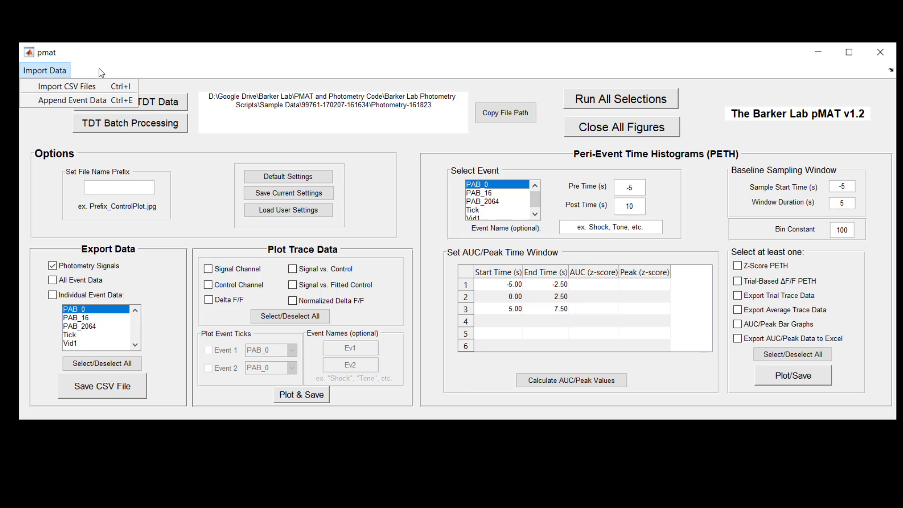
pyautogui.click(44, 70)
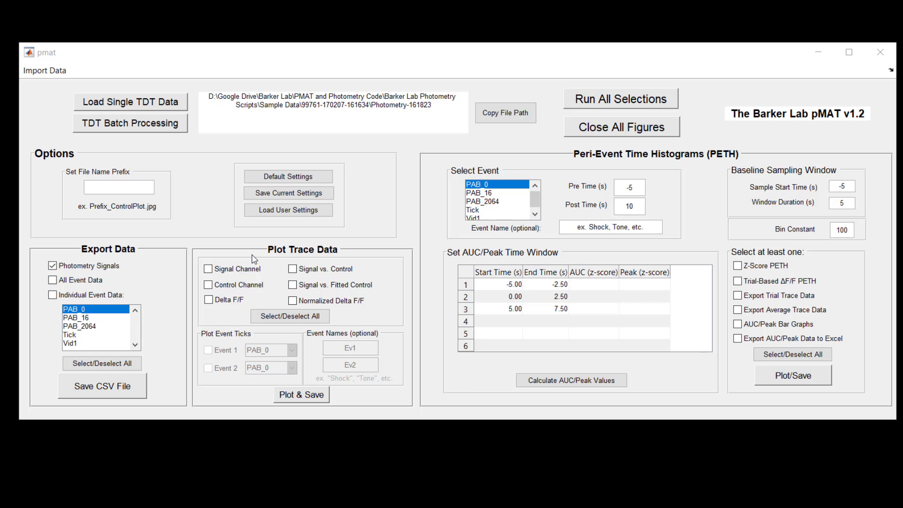
pyautogui.moveTo(204, 282)
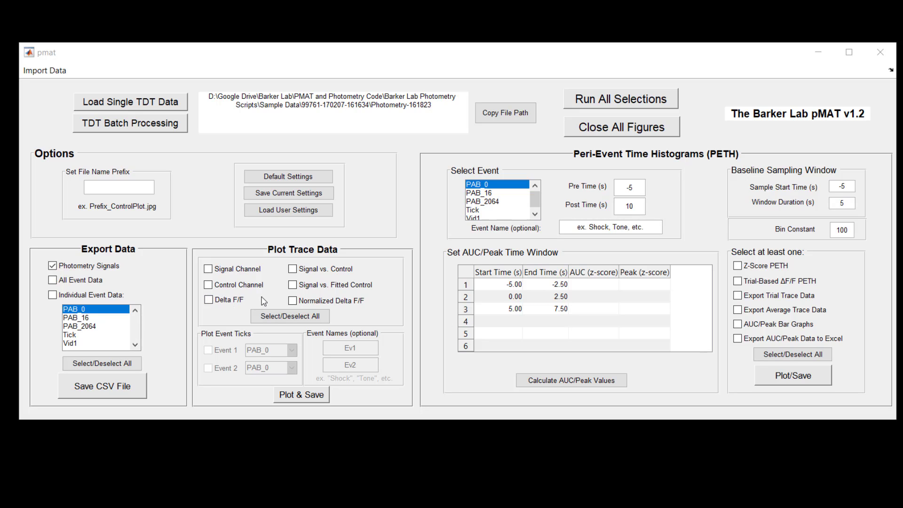
pyautogui.moveTo(266, 300)
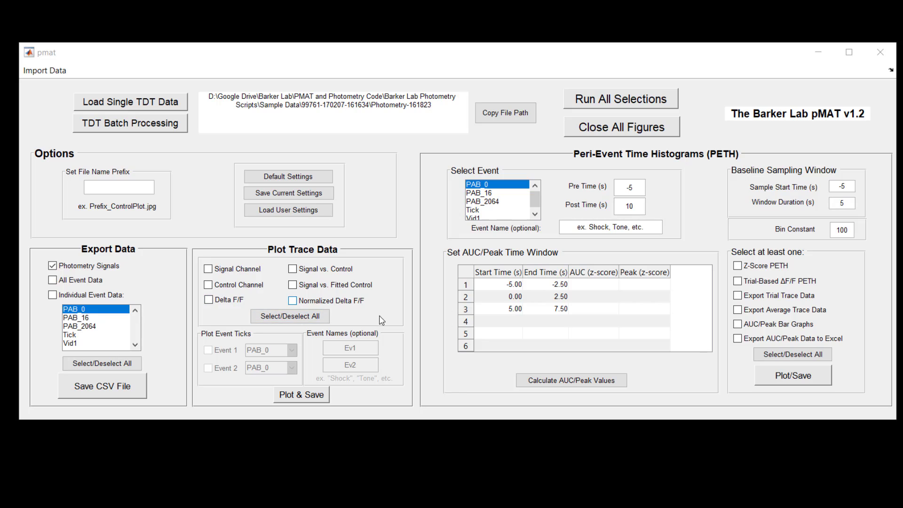
pyautogui.moveTo(371, 311)
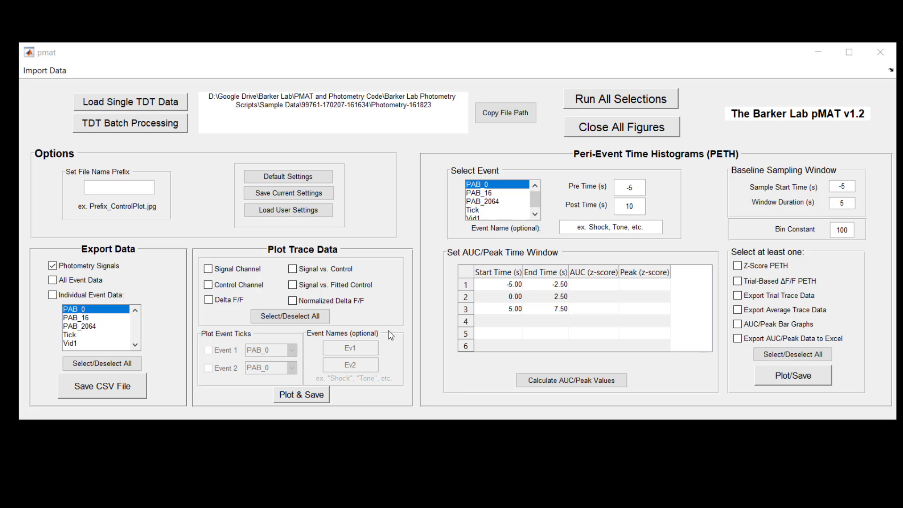
pyautogui.moveTo(249, 359)
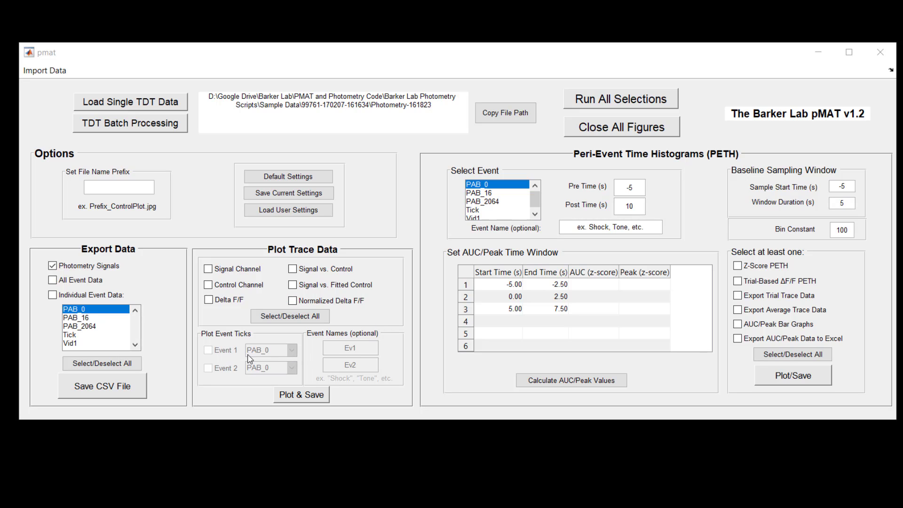
pyautogui.moveTo(237, 363)
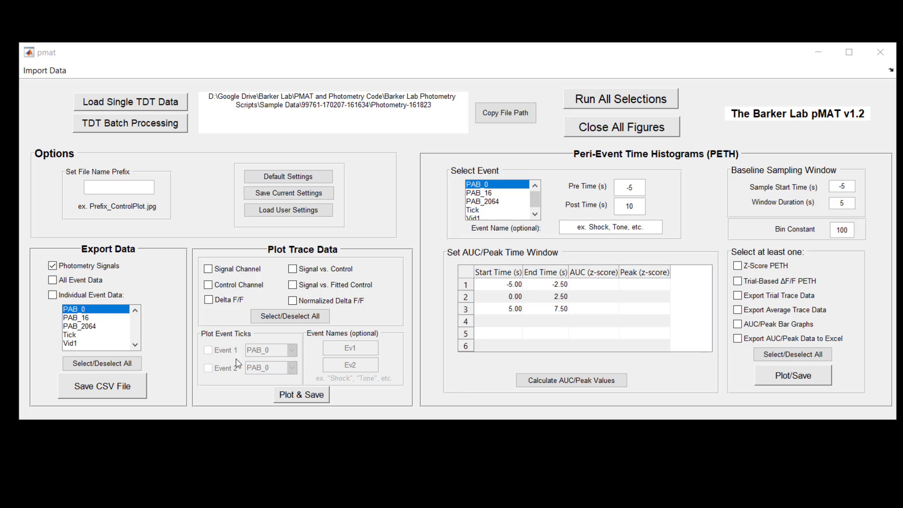
pyautogui.moveTo(229, 352)
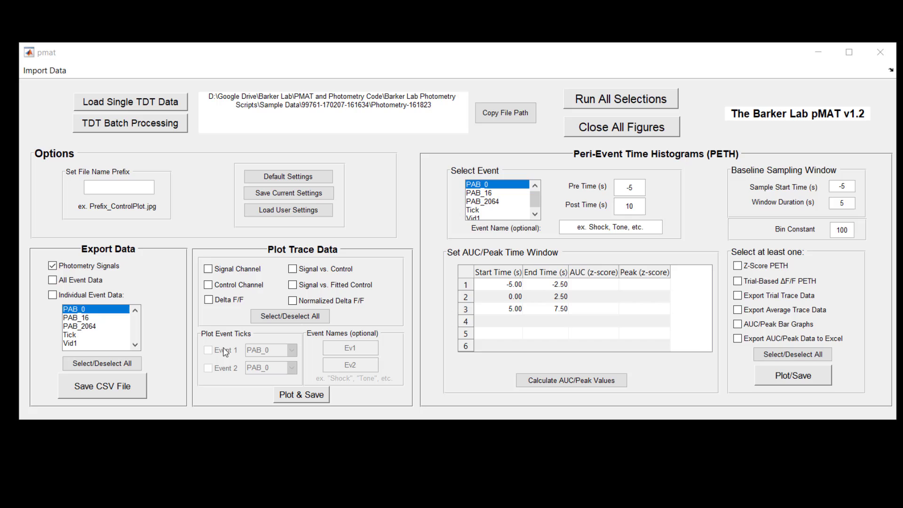
pyautogui.moveTo(179, 277)
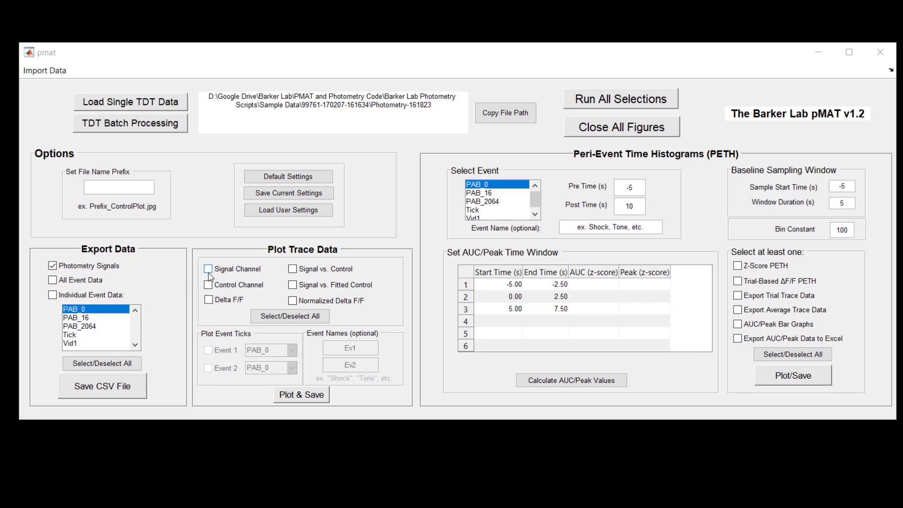
pyautogui.click(208, 269)
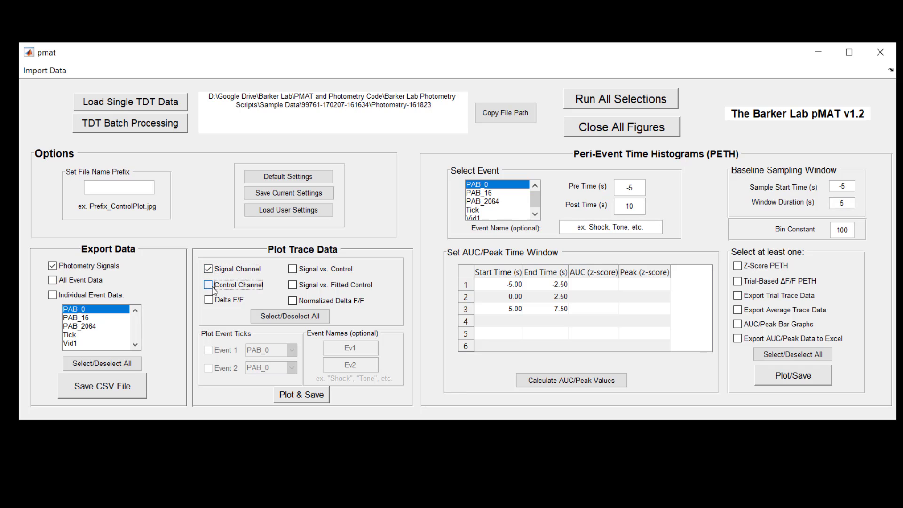
pyautogui.click(208, 285)
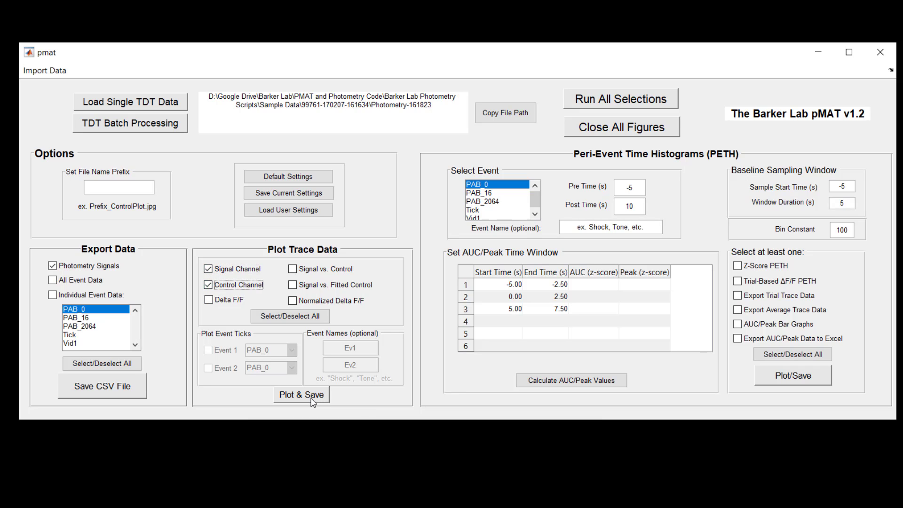
pyautogui.click(300, 395)
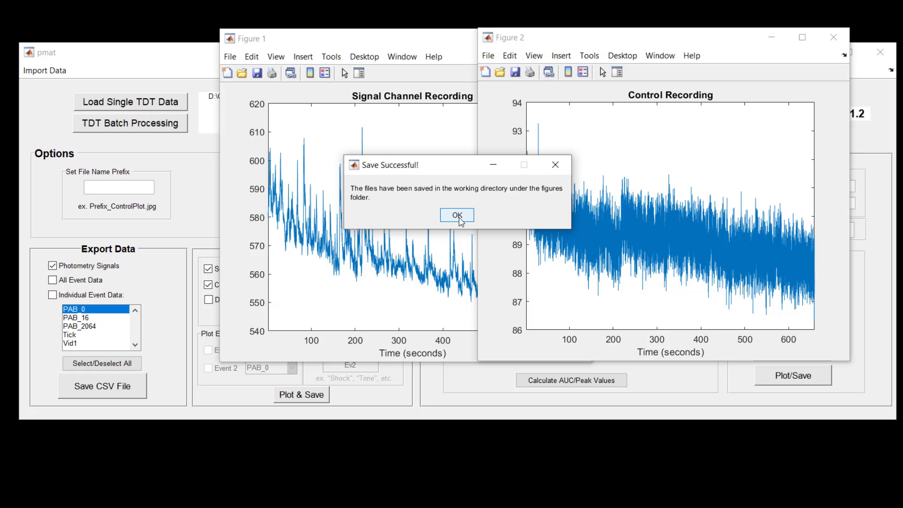
pyautogui.click(456, 215)
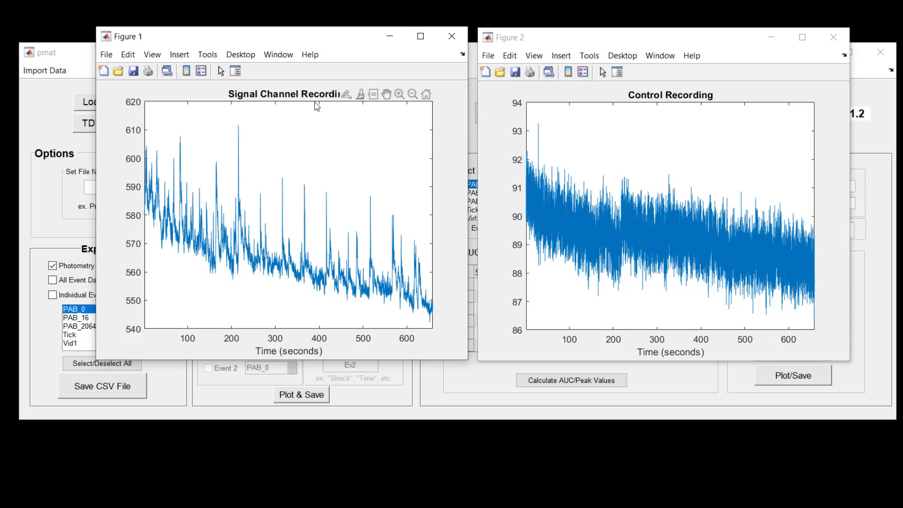
# Zoom Figure 1's signal trace in on the large spike near 316 seconds.
pyautogui.click(327, 202)
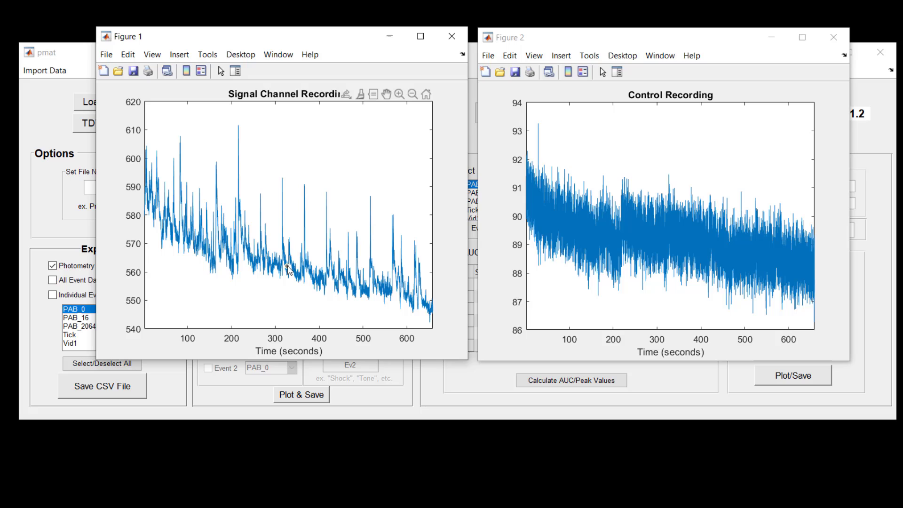
pyautogui.click(287, 267)
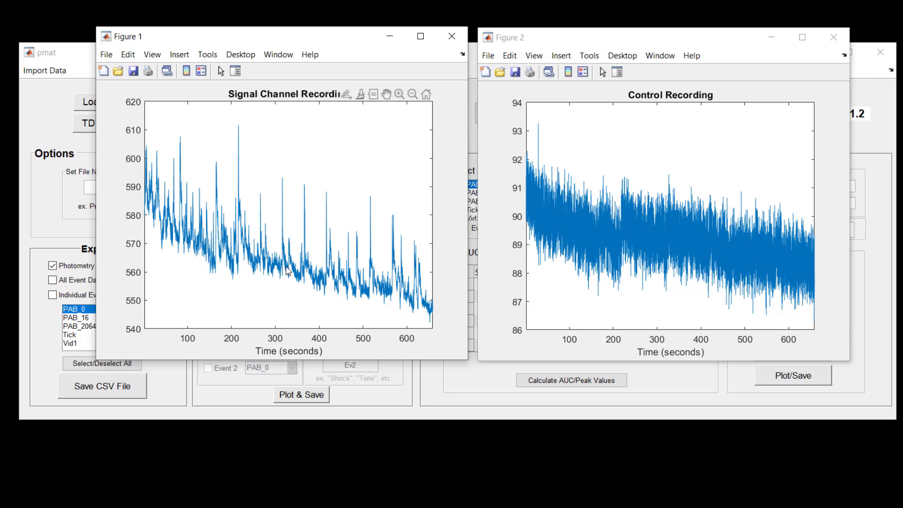
pyautogui.click(207, 54)
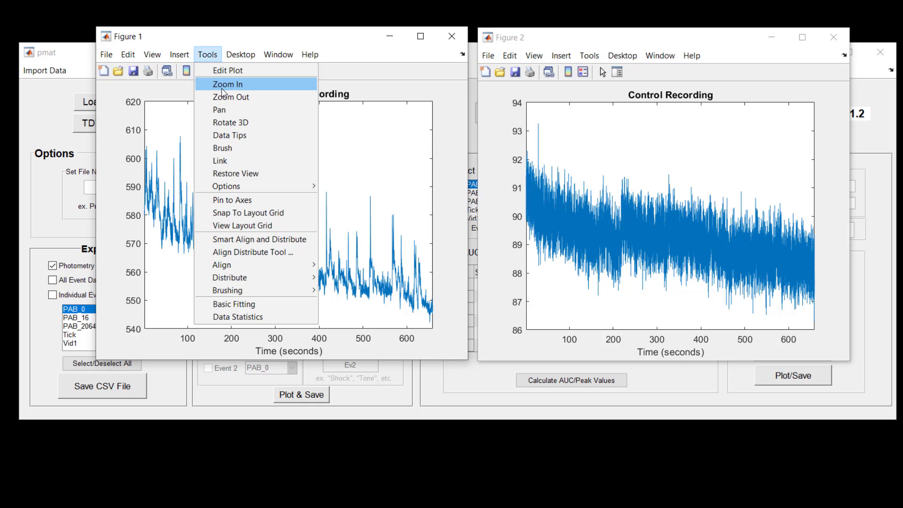
pyautogui.click(226, 85)
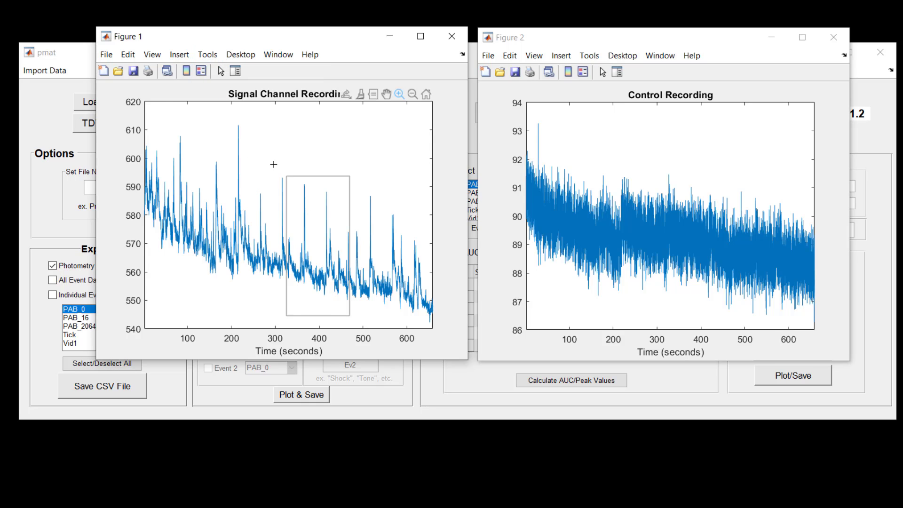
pyautogui.moveTo(285, 175); pyautogui.dragTo(349, 316)
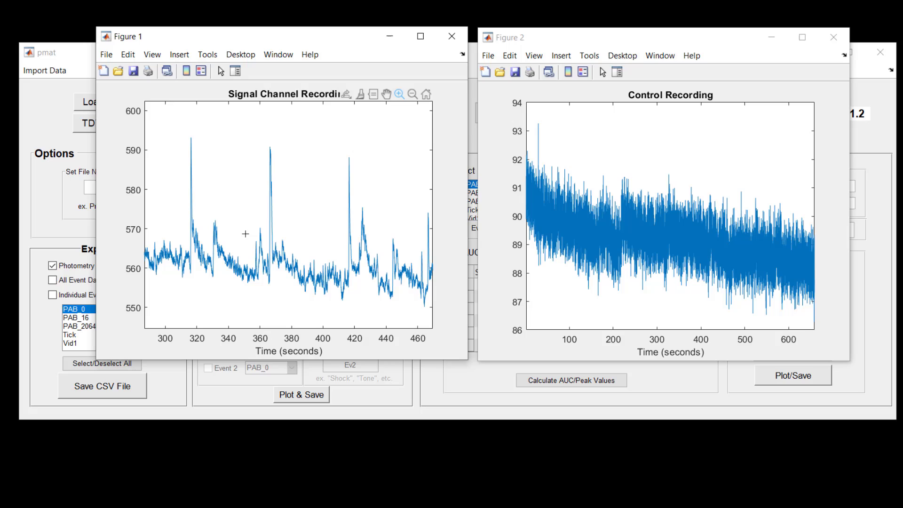
pyautogui.moveTo(219, 274)
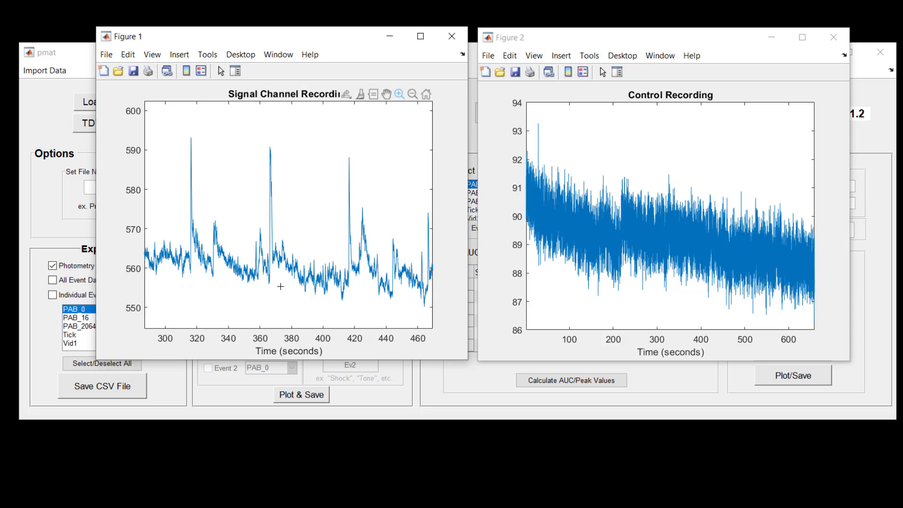
pyautogui.moveTo(322, 295)
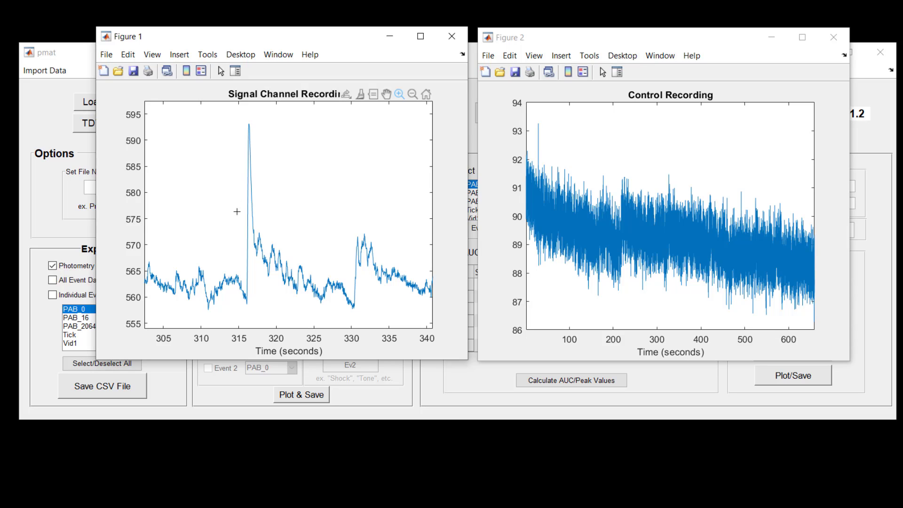
pyautogui.moveTo(308, 266)
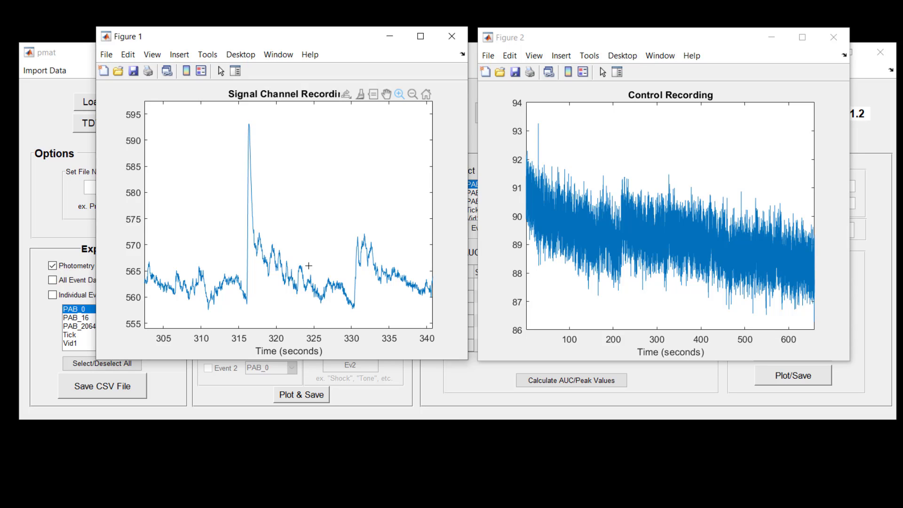
pyautogui.moveTo(317, 267)
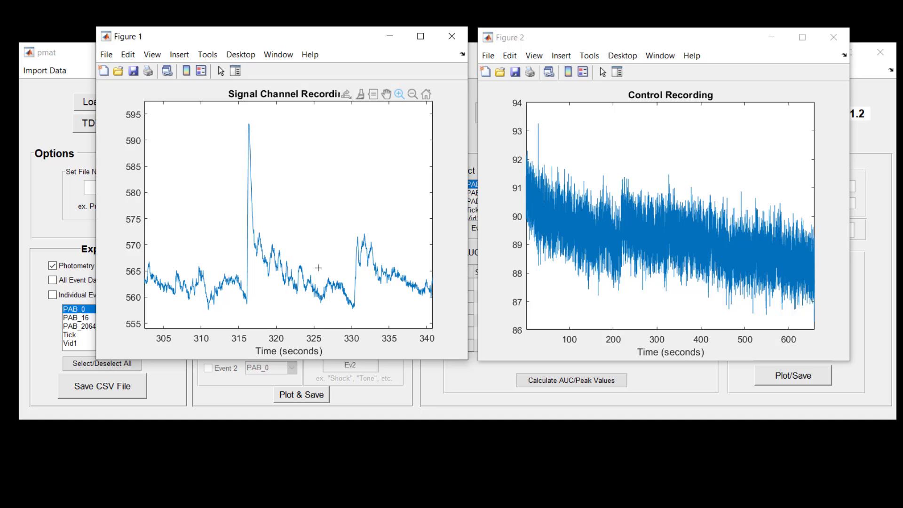
pyautogui.click(207, 54)
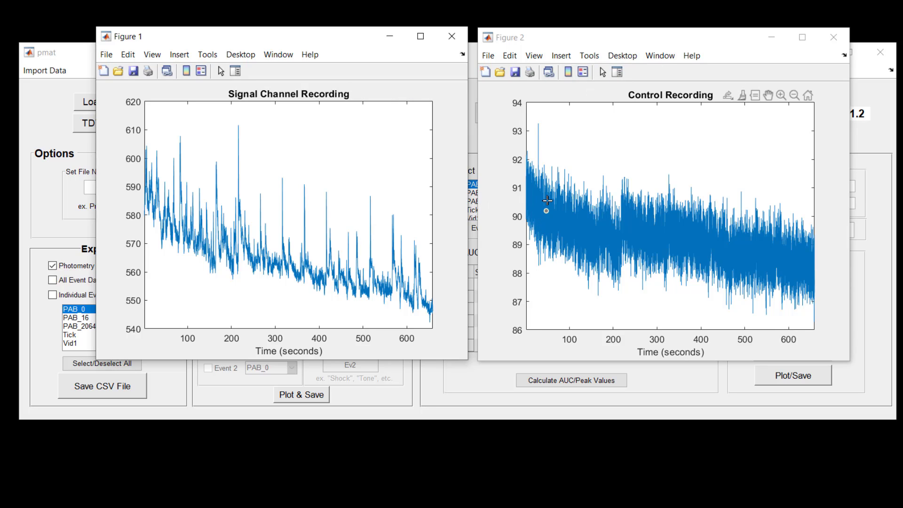
pyautogui.moveTo(598, 228)
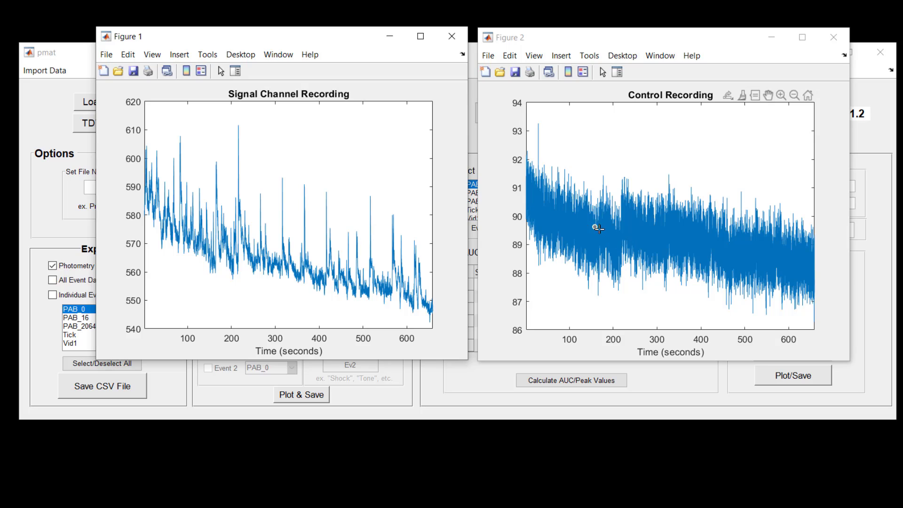
pyautogui.moveTo(536, 201)
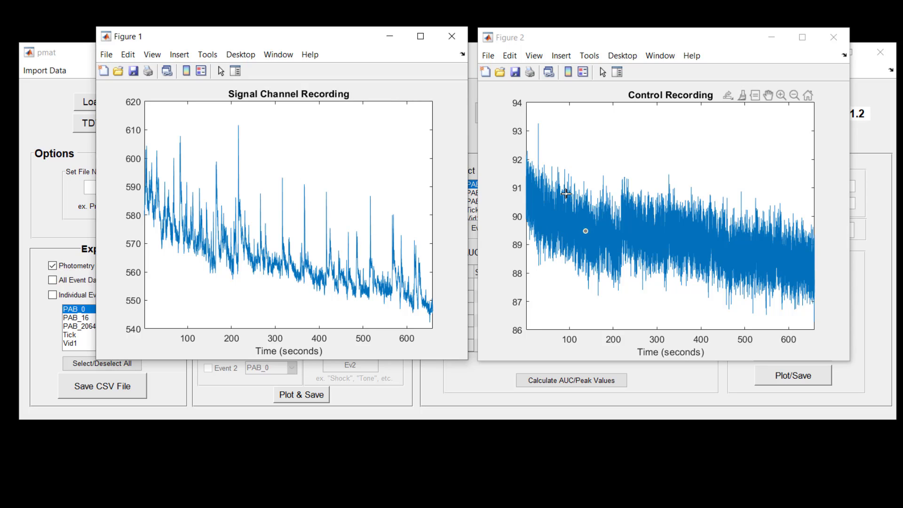
pyautogui.moveTo(532, 198)
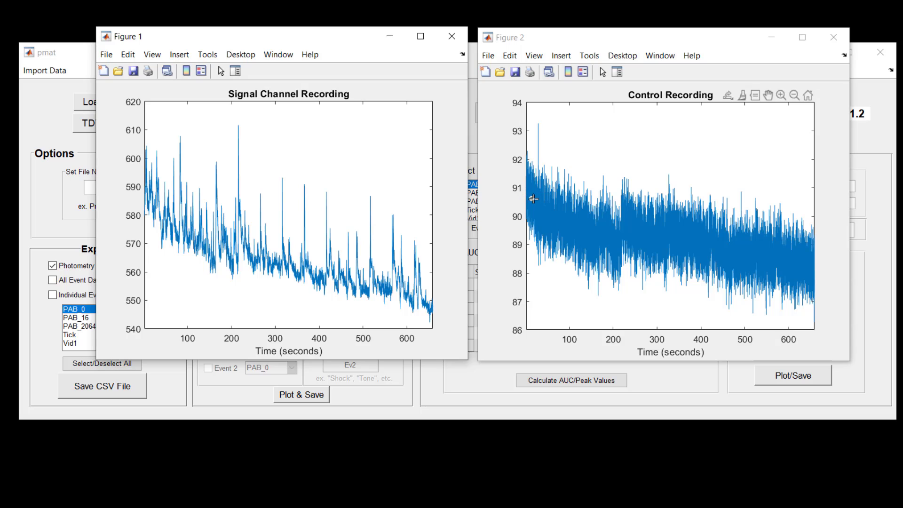
pyautogui.moveTo(530, 197)
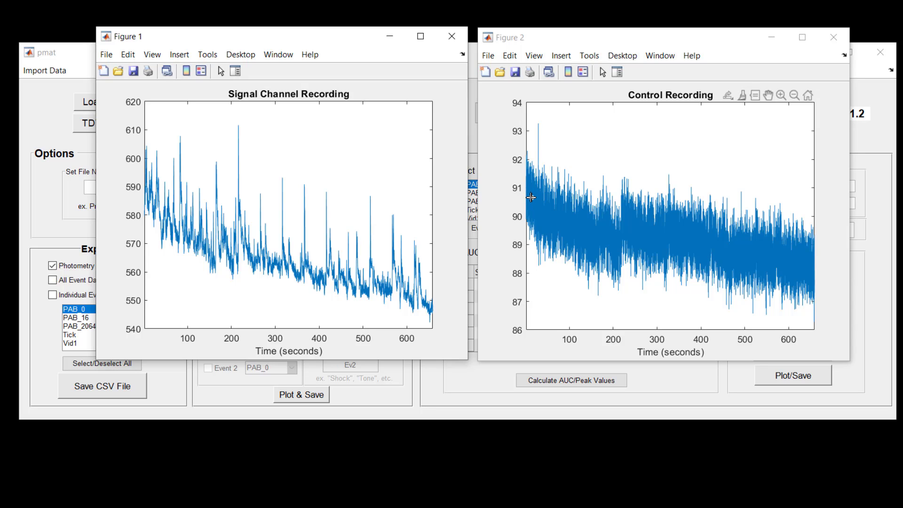
pyautogui.moveTo(579, 223)
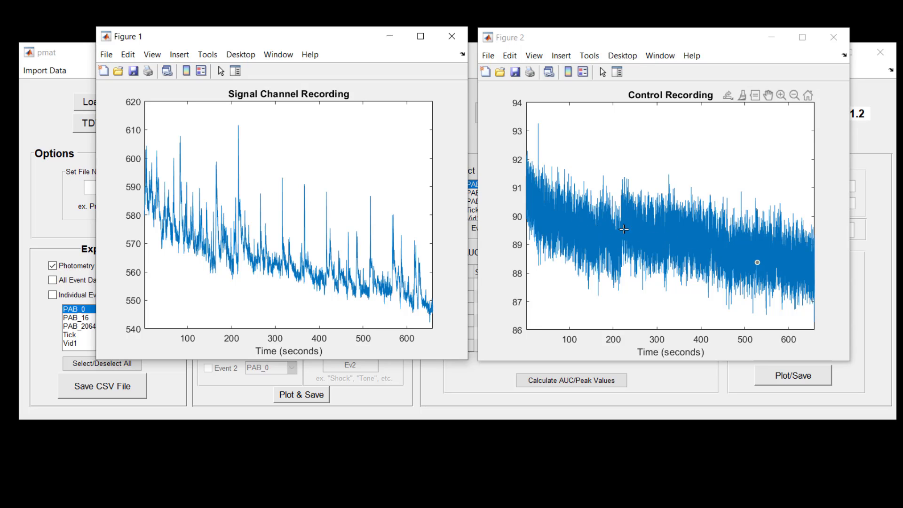
pyautogui.moveTo(633, 151)
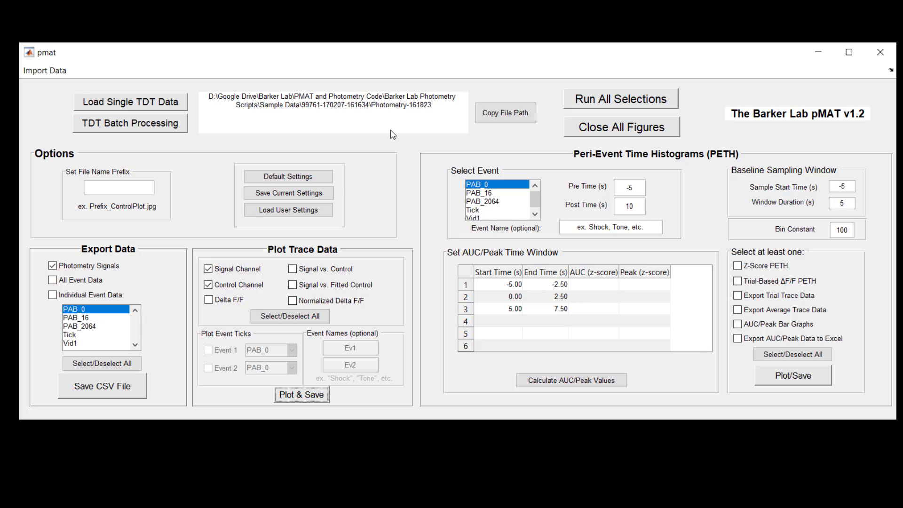
pyautogui.moveTo(423, 137)
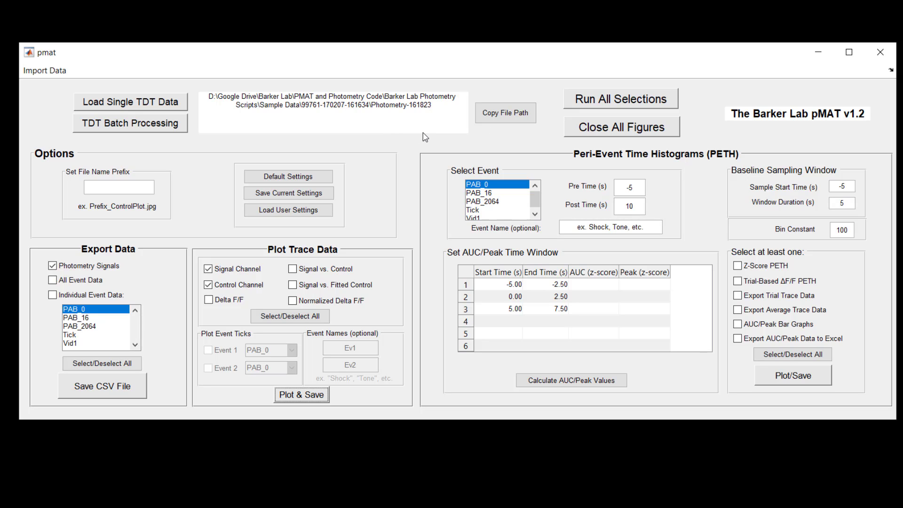
pyautogui.moveTo(444, 143)
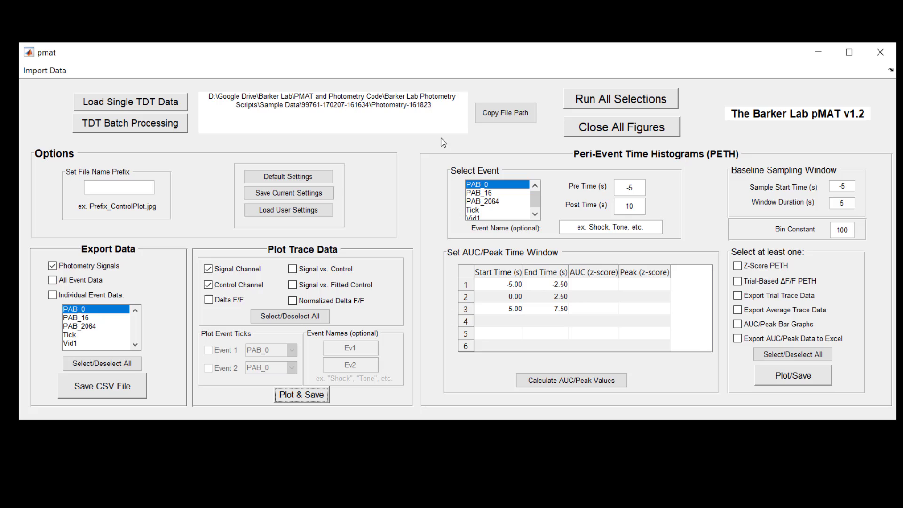
pyautogui.moveTo(433, 144)
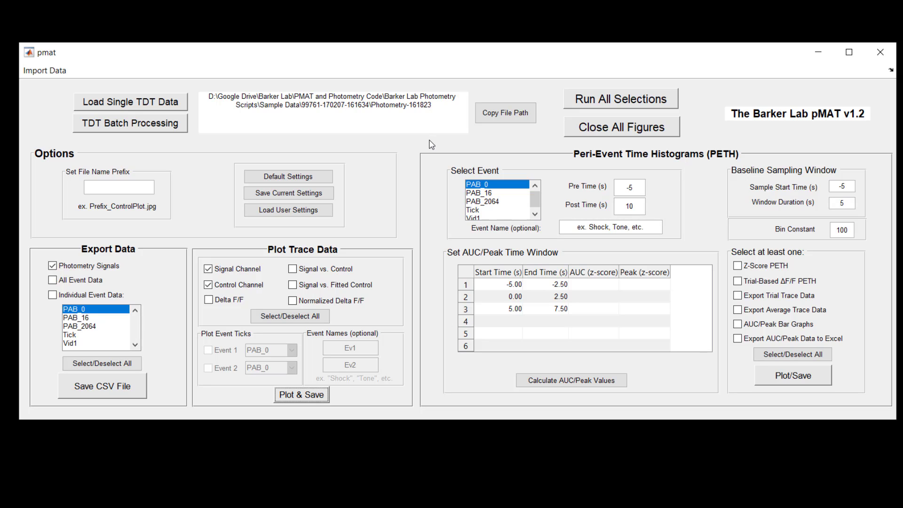
pyautogui.moveTo(439, 133)
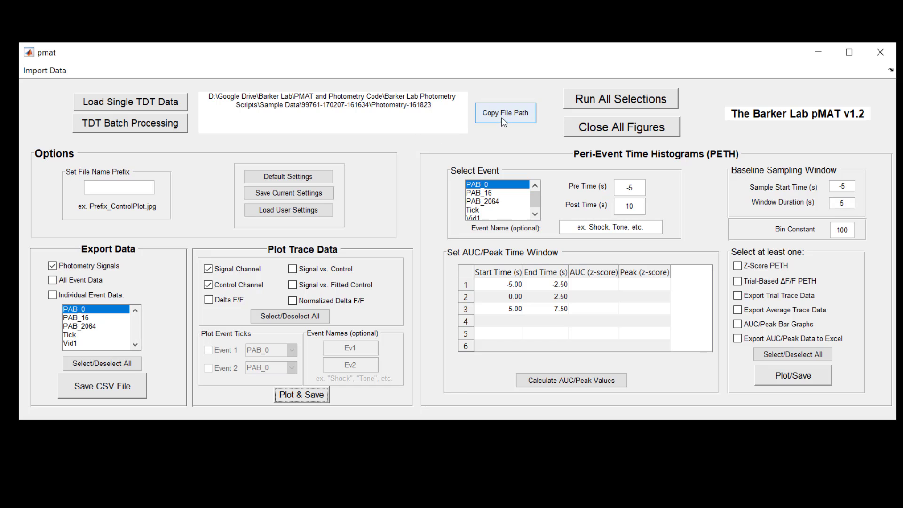
pyautogui.moveTo(244, 474)
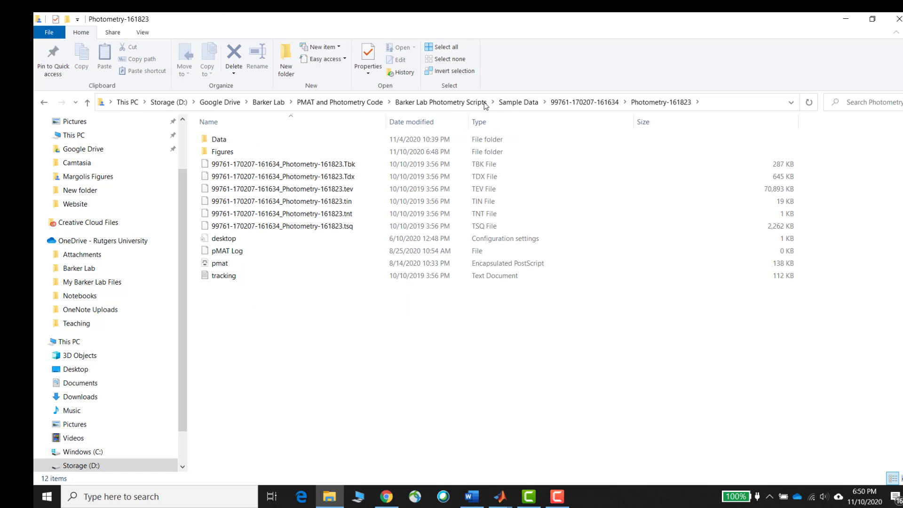
# Open the Figures folder and browse the saved ControlPlot and SignalChannel .fig and .jpg files.
pyautogui.click(222, 152)
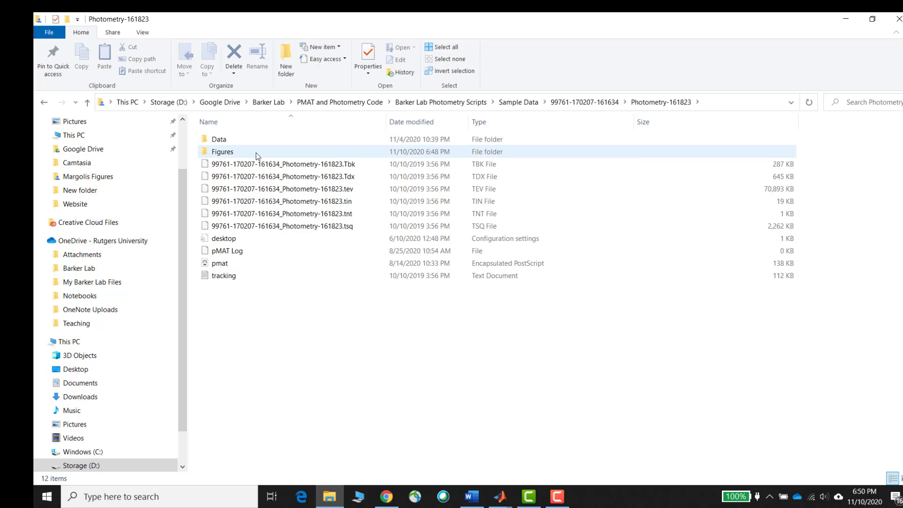
pyautogui.doubleClick(223, 151)
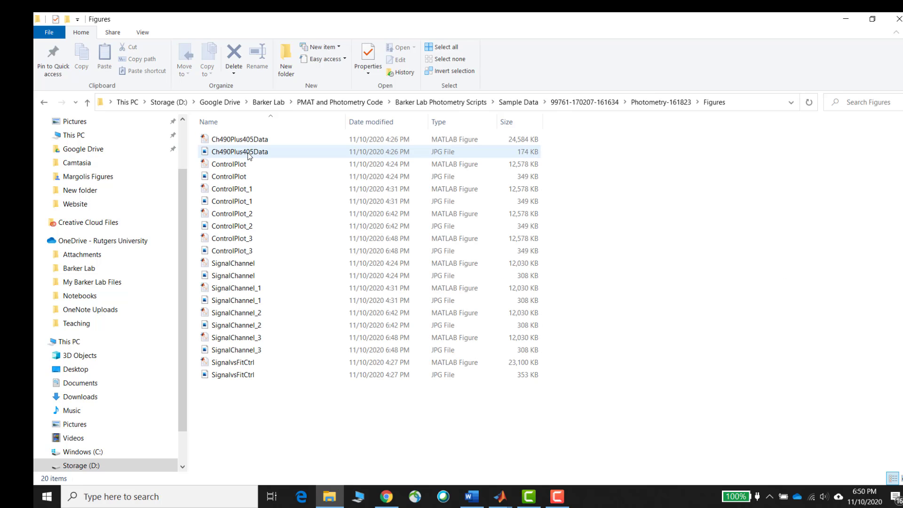
pyautogui.click(233, 214)
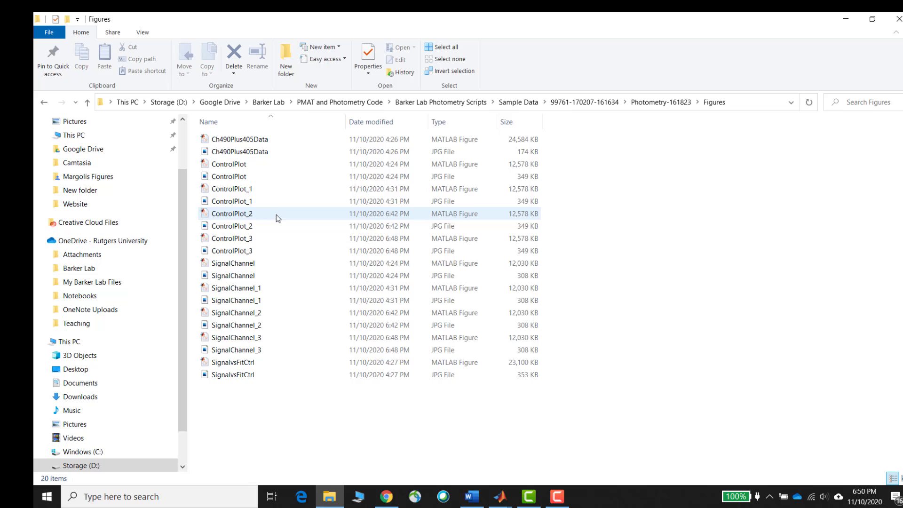
pyautogui.click(233, 201)
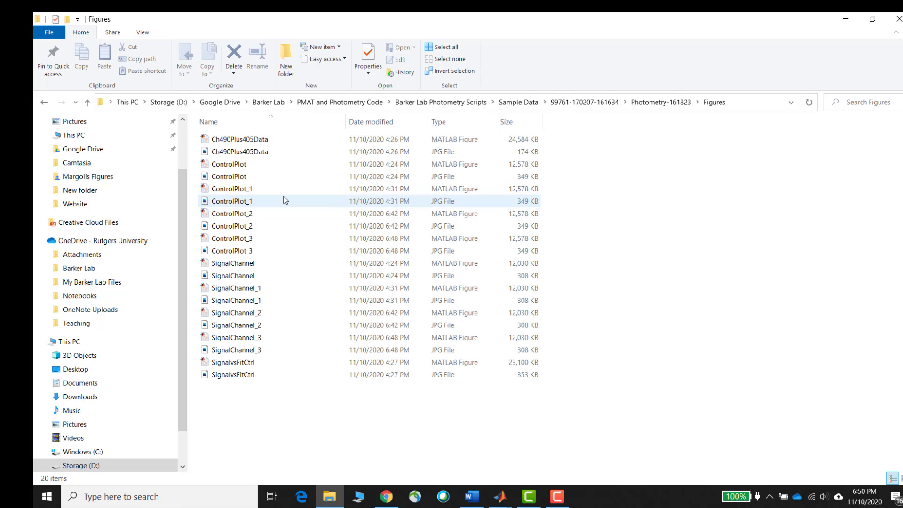
pyautogui.click(231, 176)
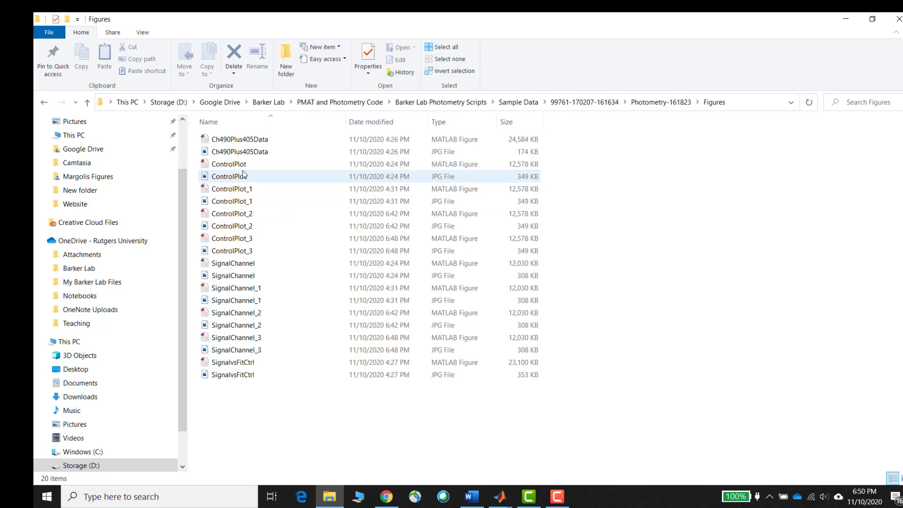
pyautogui.click(236, 300)
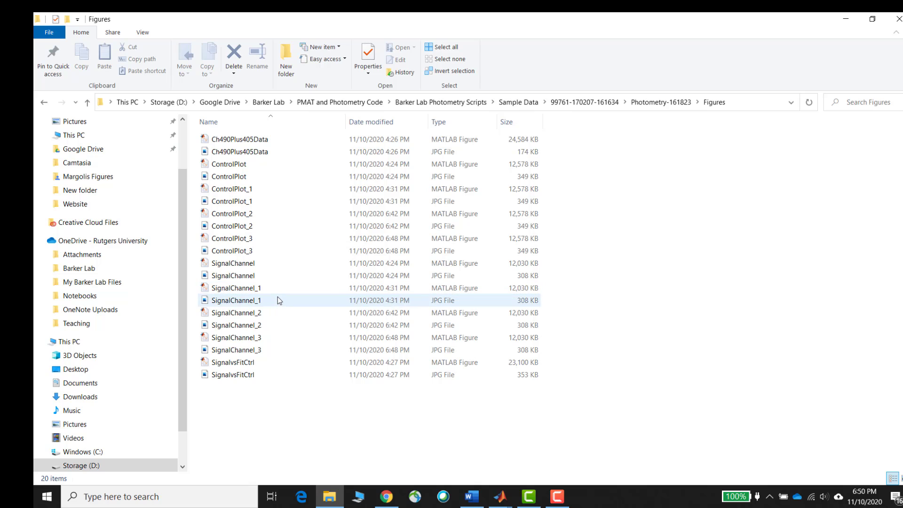
pyautogui.click(233, 188)
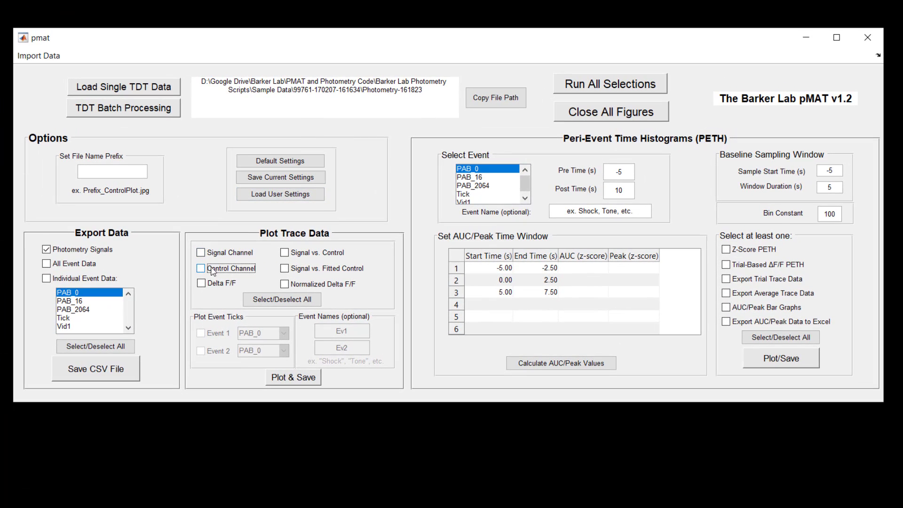
# Select Signal vs. Control and Signal vs. Fitted Control, then plot and save both.
pyautogui.click(282, 252)
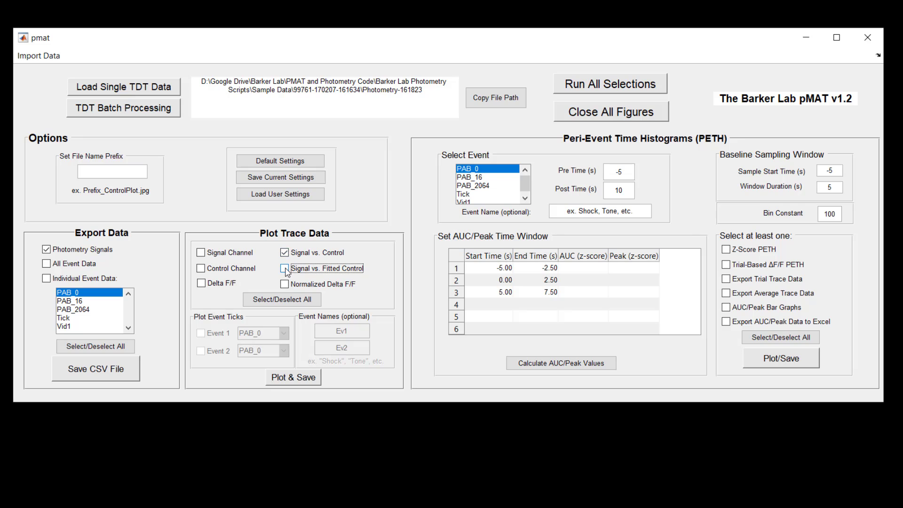
pyautogui.click(284, 269)
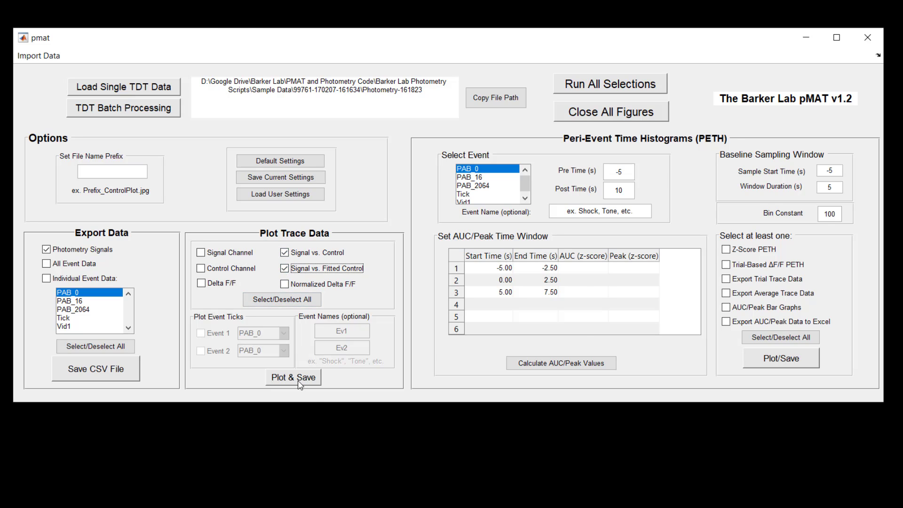
pyautogui.click(293, 377)
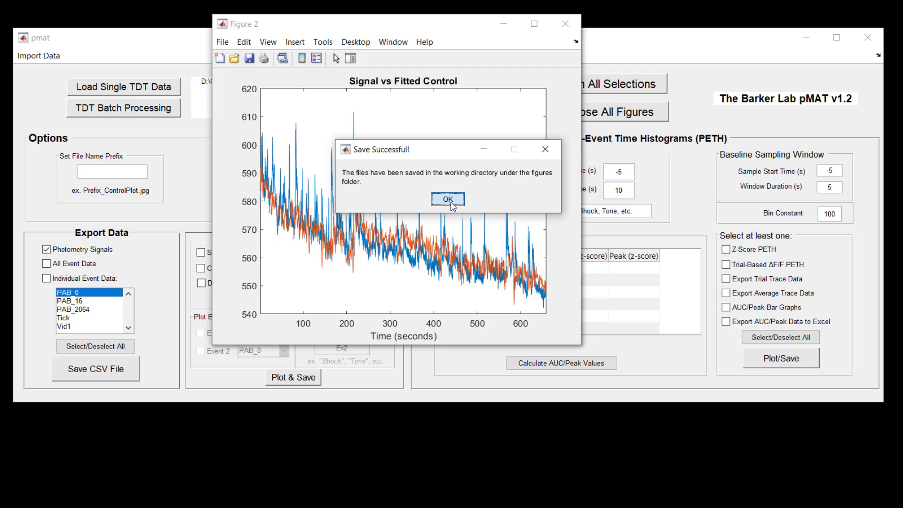
pyautogui.click(448, 198)
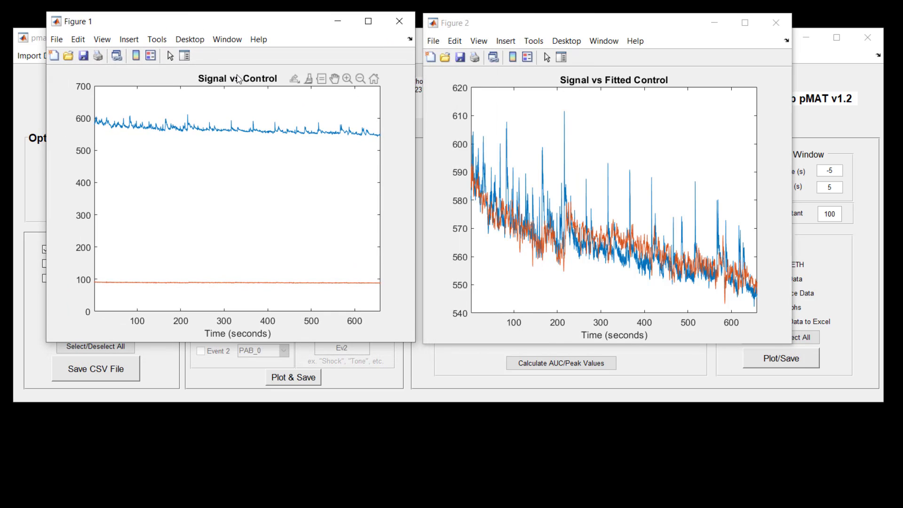
pyautogui.moveTo(247, 29)
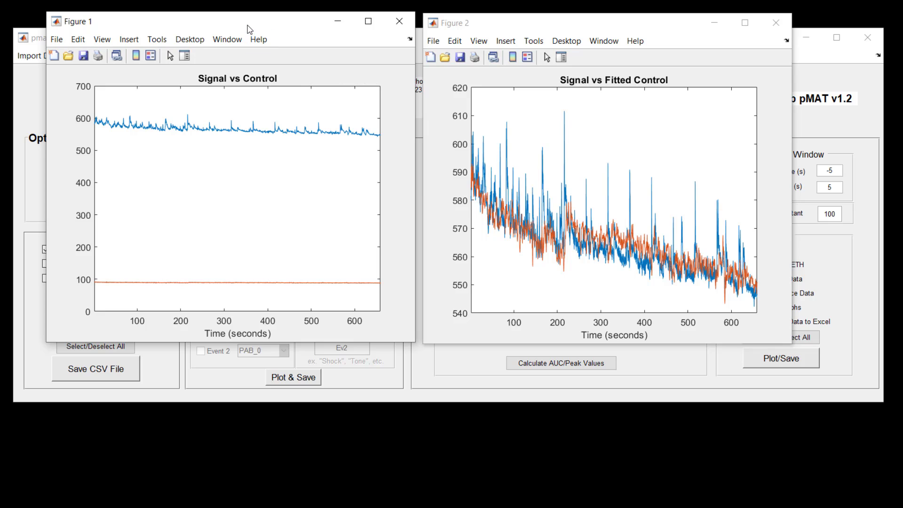
pyautogui.moveTo(191, 126)
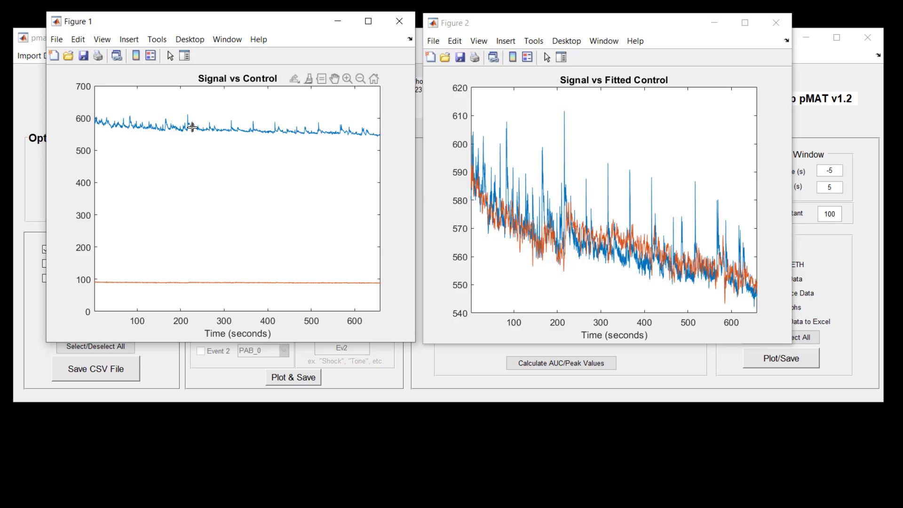
pyautogui.click(192, 128)
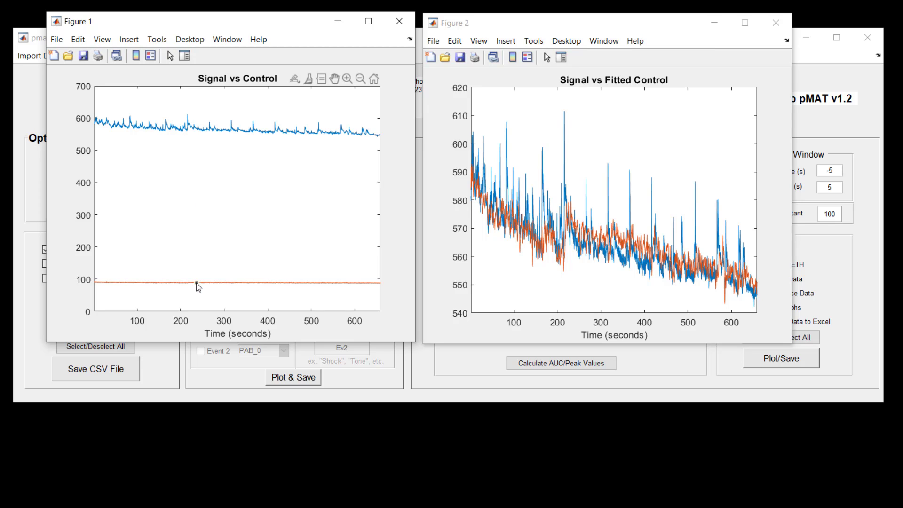
pyautogui.click(197, 287)
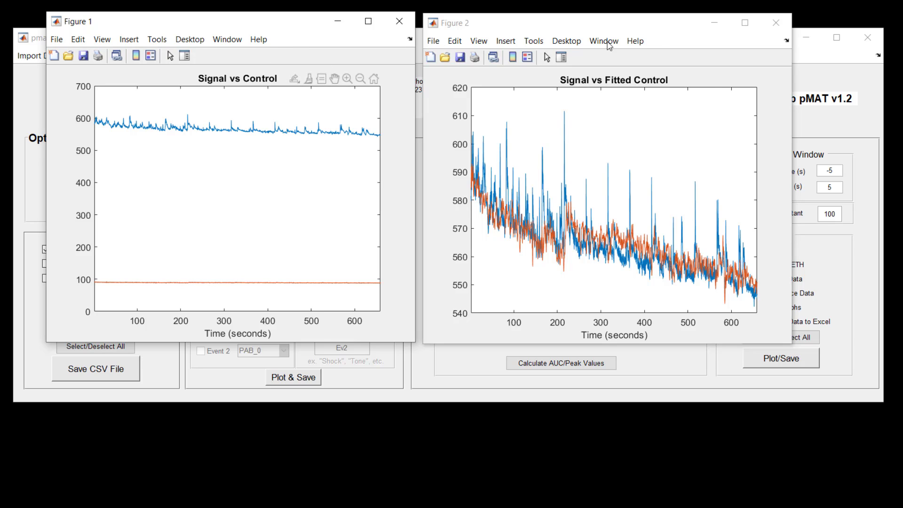
pyautogui.moveTo(339, 256)
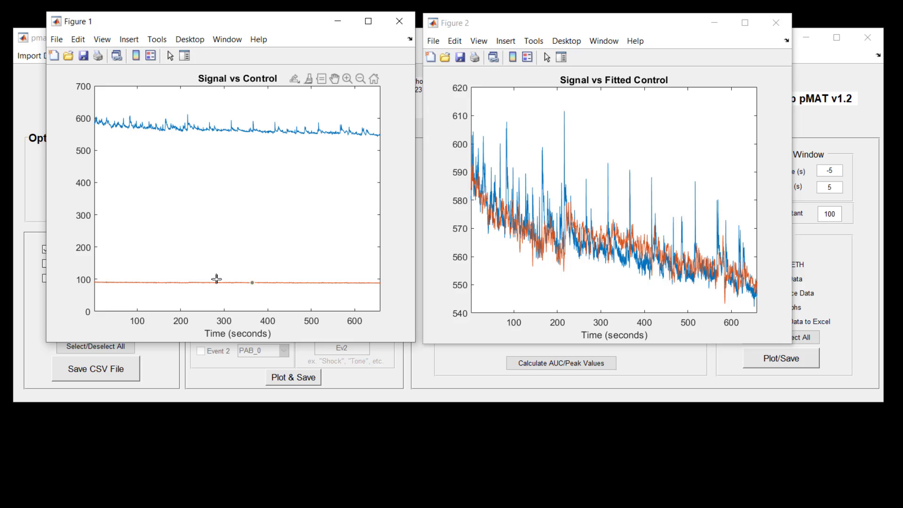
pyautogui.click(193, 283)
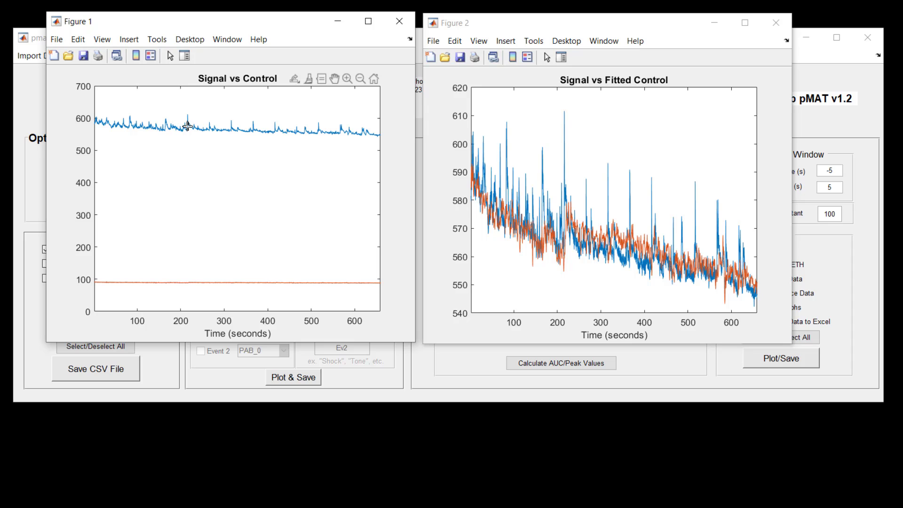
pyautogui.moveTo(492, 198)
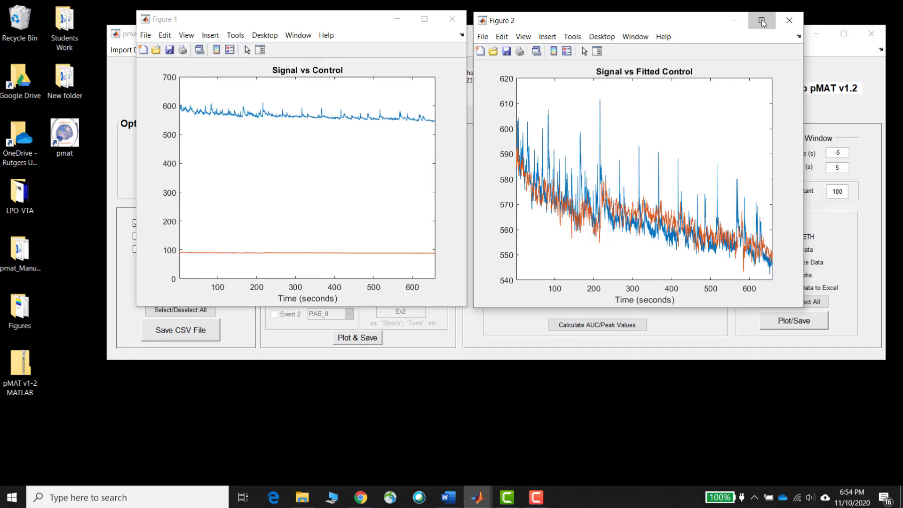
# Maximize the Figure 2 window showing Signal vs Fitted Control.
pyautogui.click(761, 20)
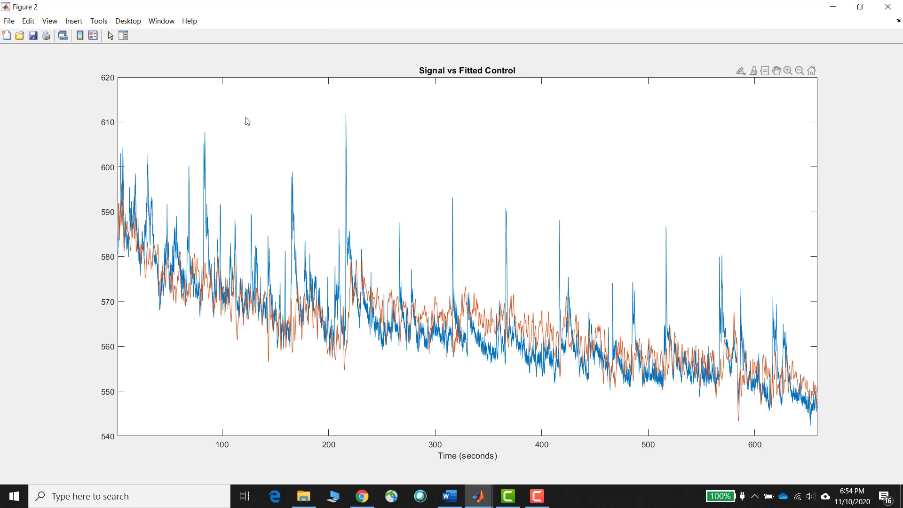
pyautogui.moveTo(382, 311)
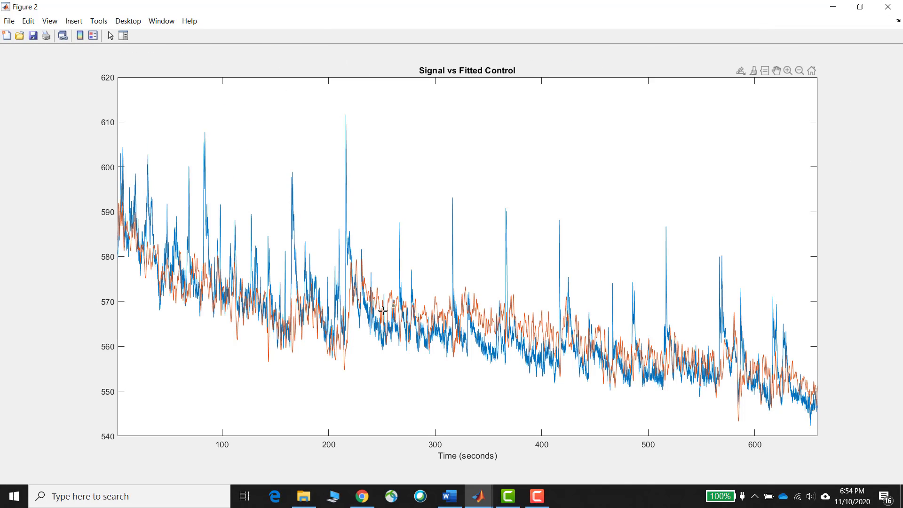
pyautogui.click(387, 311)
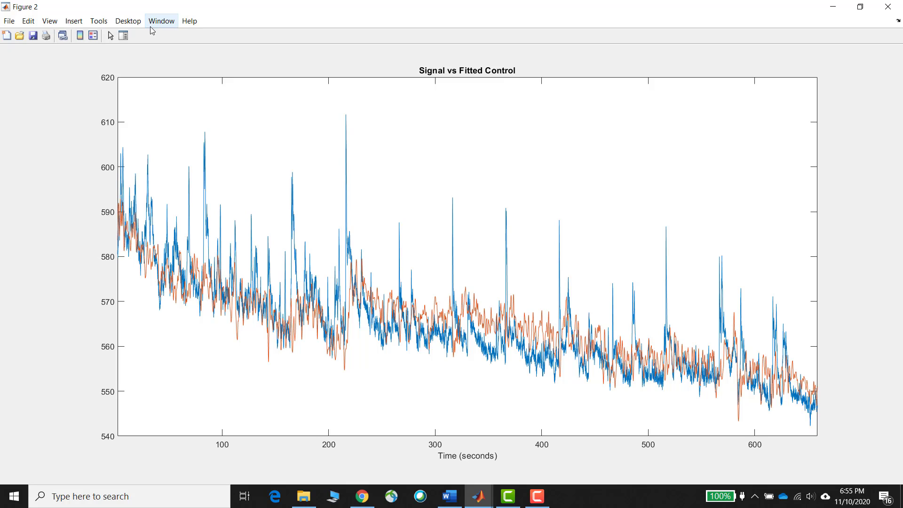
pyautogui.moveTo(160, 38)
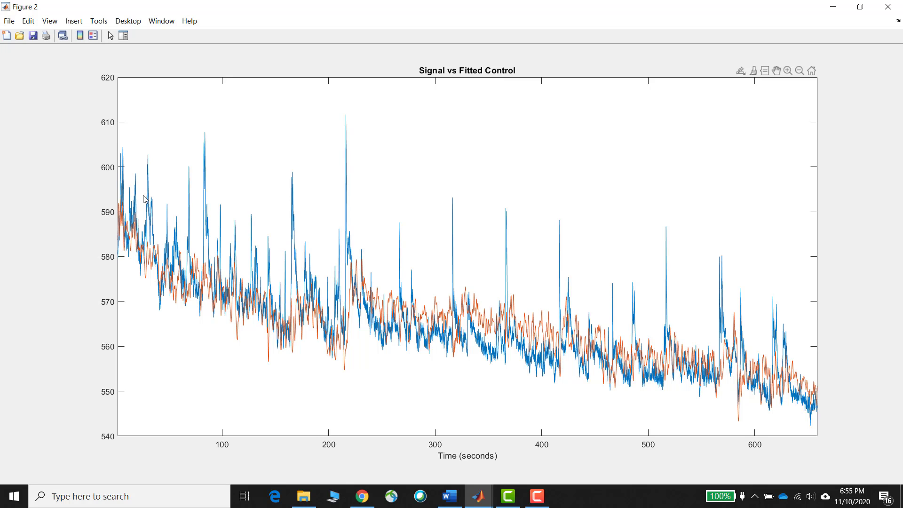
pyautogui.moveTo(121, 231)
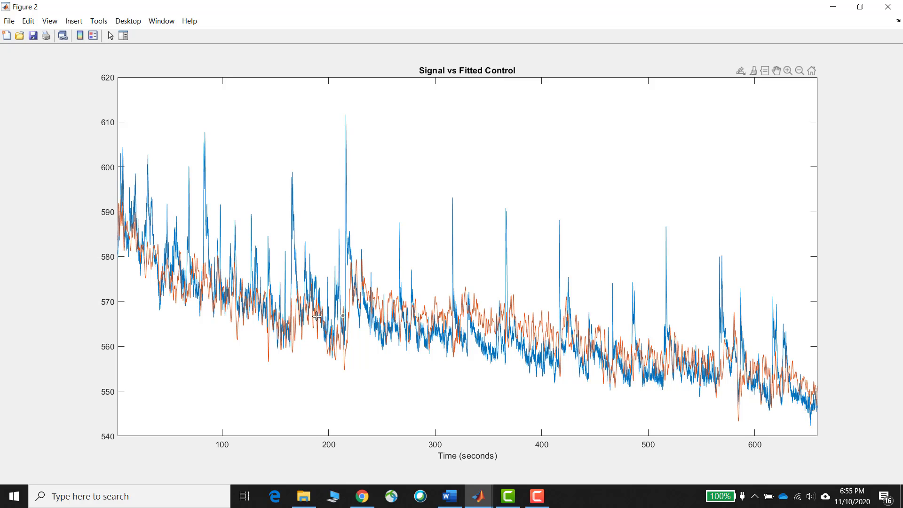
pyautogui.moveTo(283, 336)
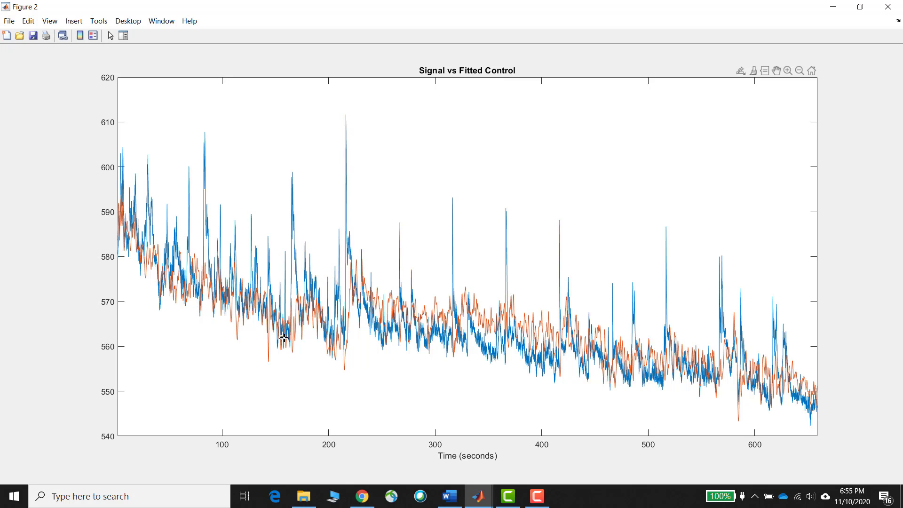
pyautogui.moveTo(290, 311)
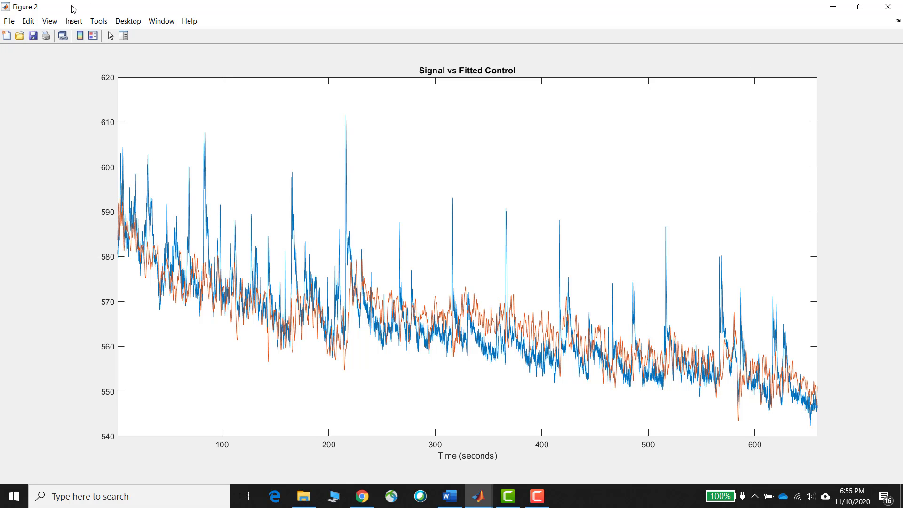
pyautogui.moveTo(95, 25)
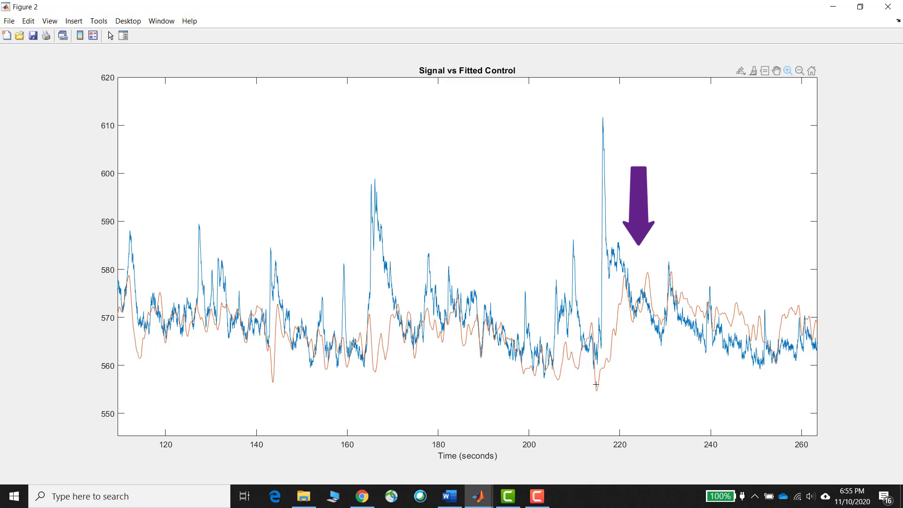
pyautogui.moveTo(611, 324)
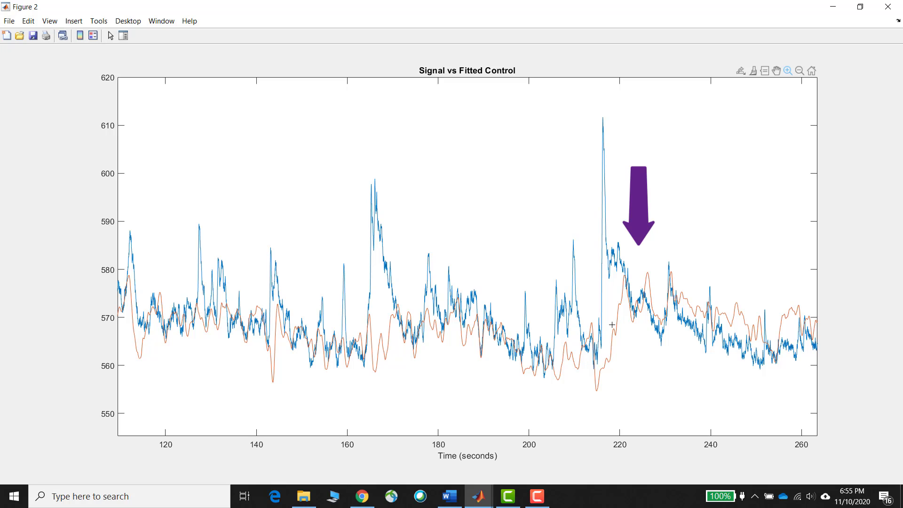
pyautogui.moveTo(656, 306)
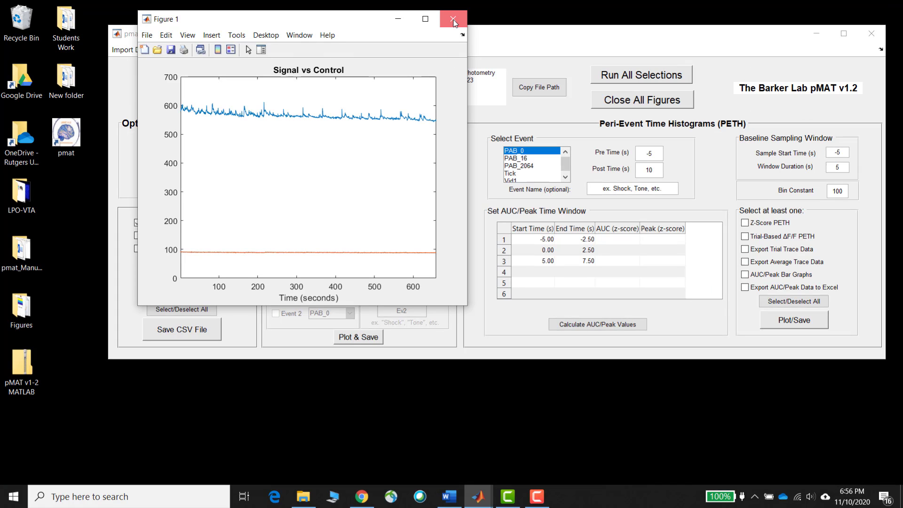
# Close Figure 1 and uncheck Signal vs. Control and Signal vs. Fitted Control.
pyautogui.click(453, 18)
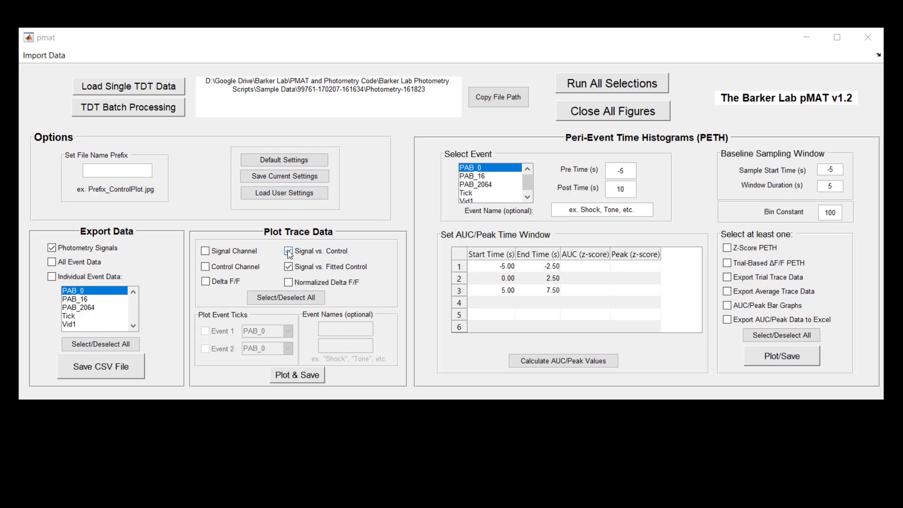
pyautogui.click(288, 251)
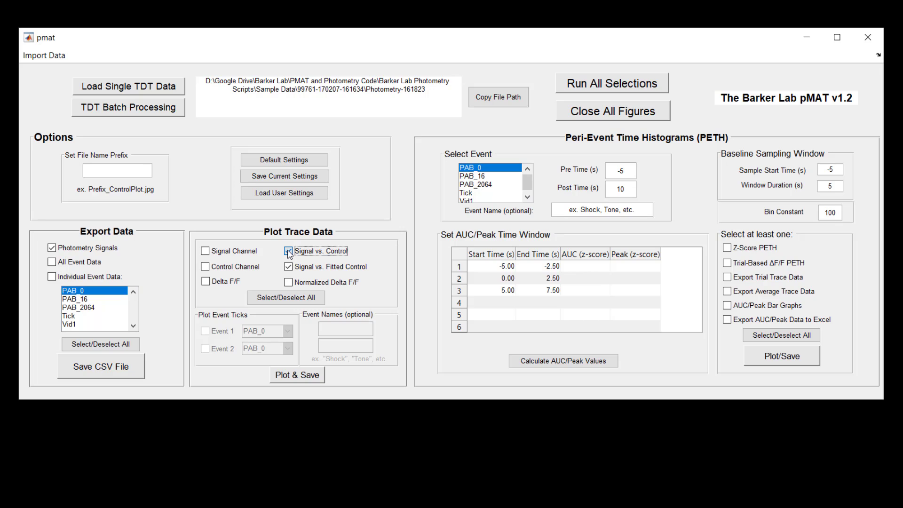
pyautogui.click(288, 266)
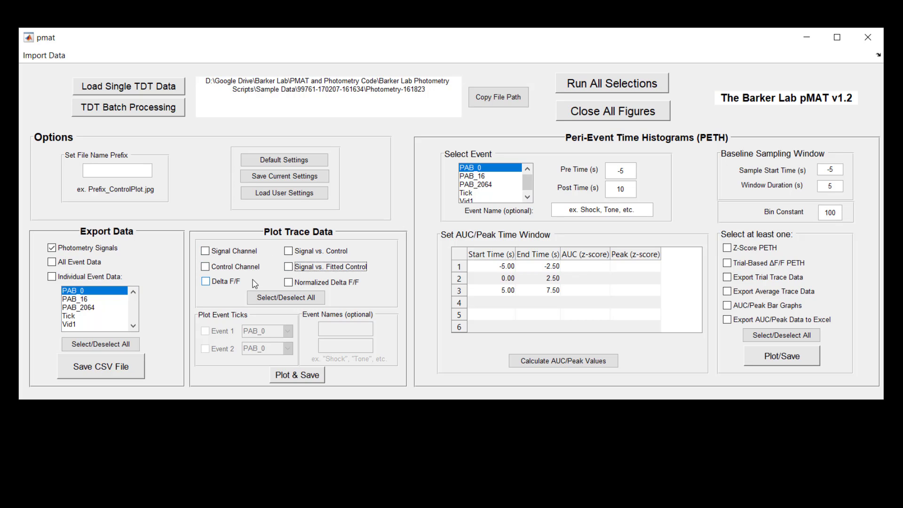
pyautogui.moveTo(268, 293)
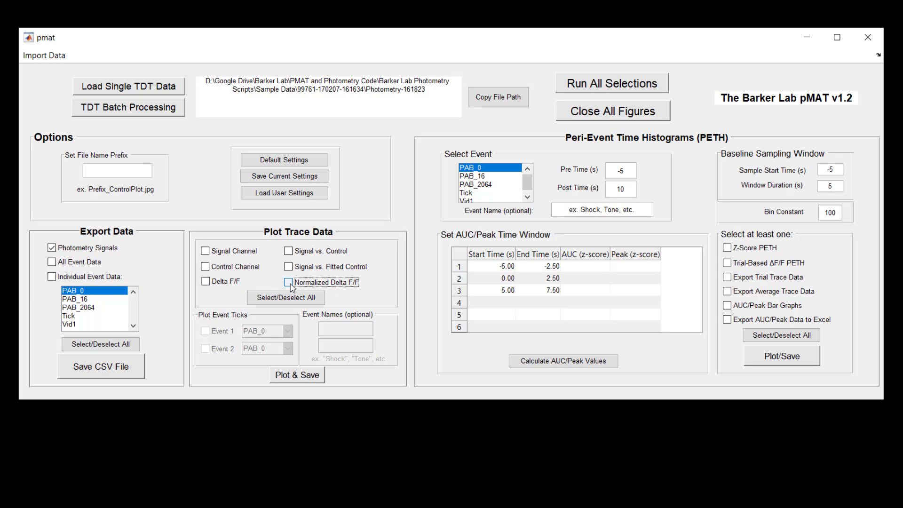
# Check the Normalized Delta F/F box under Plot Trace Data.
pyautogui.click(288, 282)
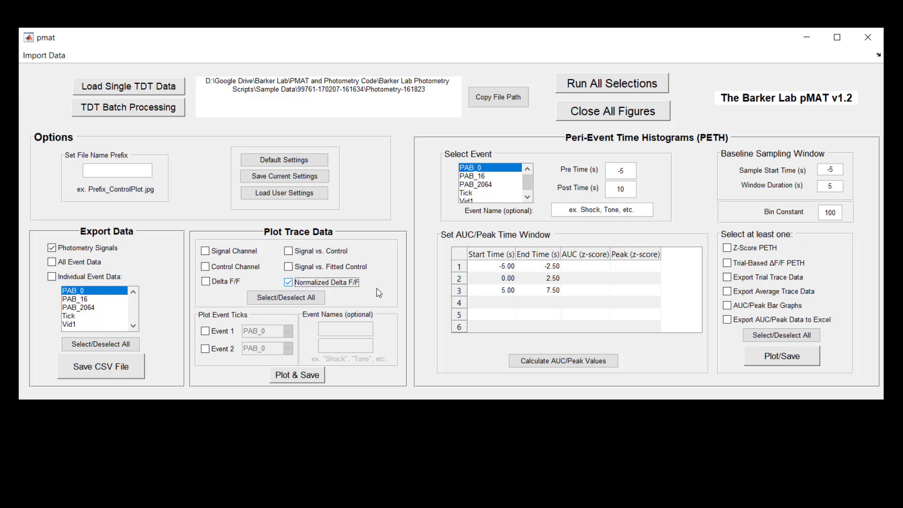
# Plot and save the Normalized Delta F/F trace, then maximize its figure.
pyautogui.click(297, 374)
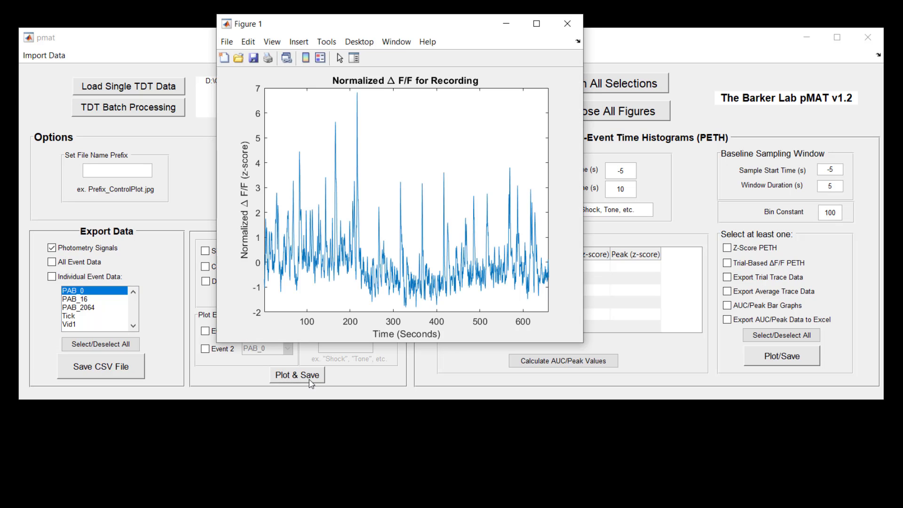
pyautogui.click(297, 374)
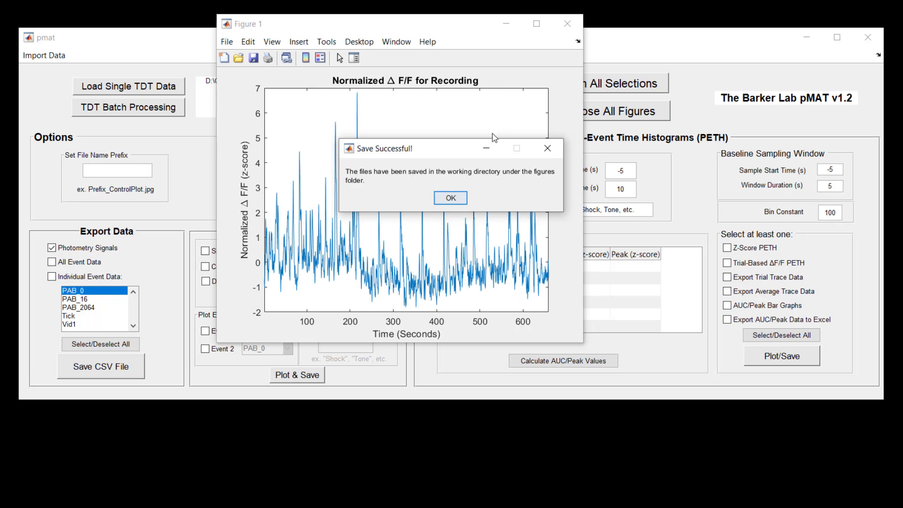
pyautogui.click(450, 198)
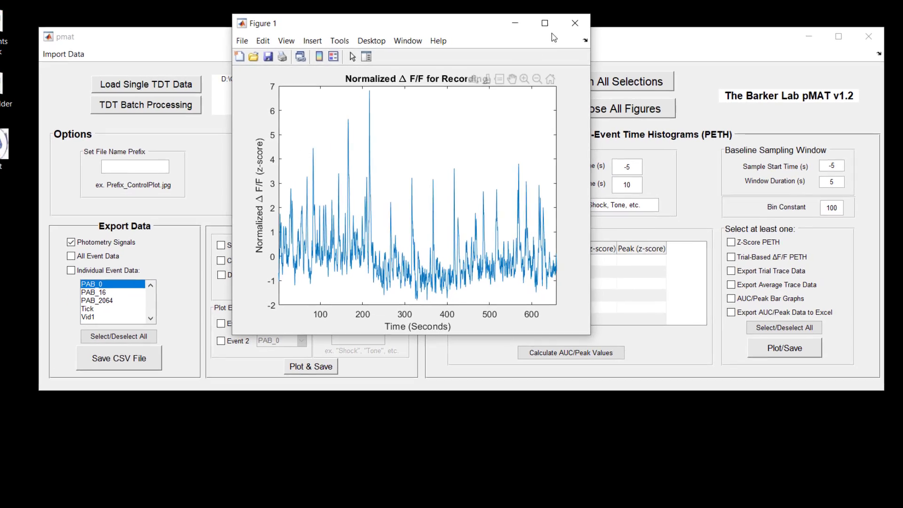
pyautogui.click(543, 23)
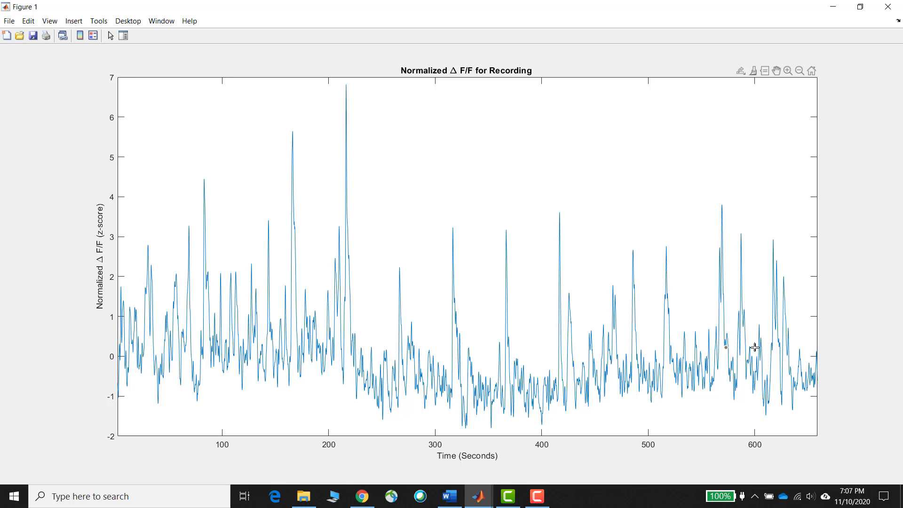
pyautogui.moveTo(371, 346)
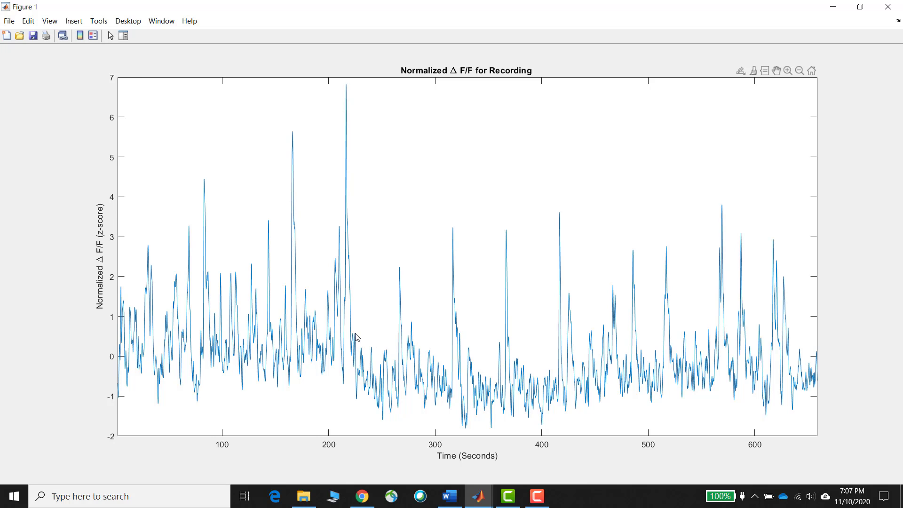
pyautogui.click(310, 347)
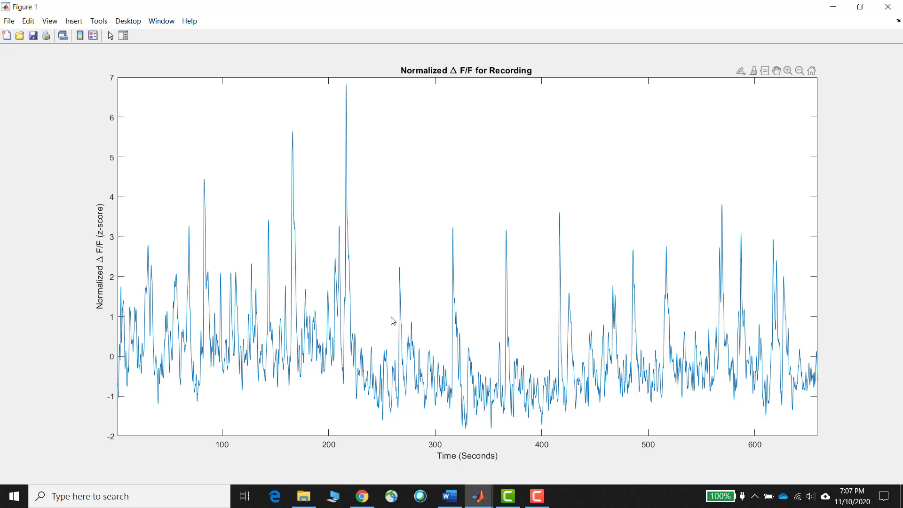
pyautogui.moveTo(872, 17)
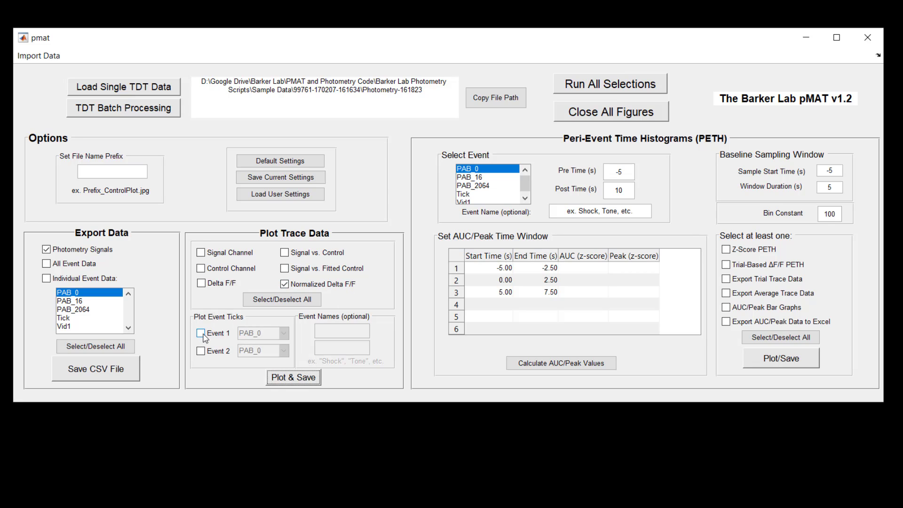
# Enable Event 1 and Event 2 ticks: PAB_16 named Tone, PAB_2064 named Shock.
pyautogui.click(201, 350)
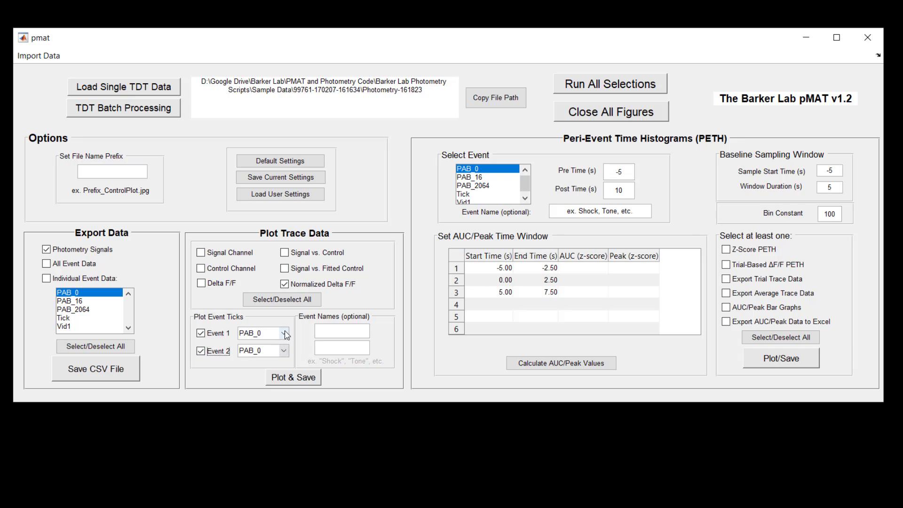
pyautogui.click(283, 333)
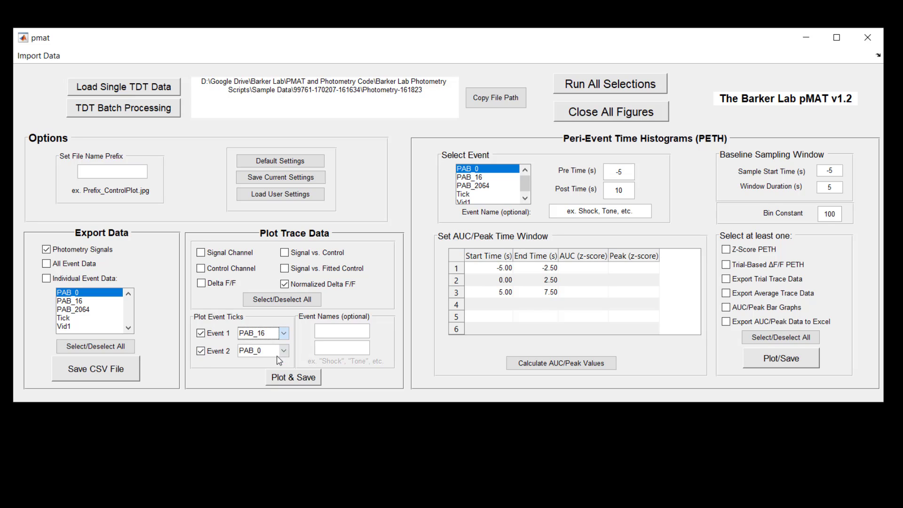
pyautogui.click(262, 349)
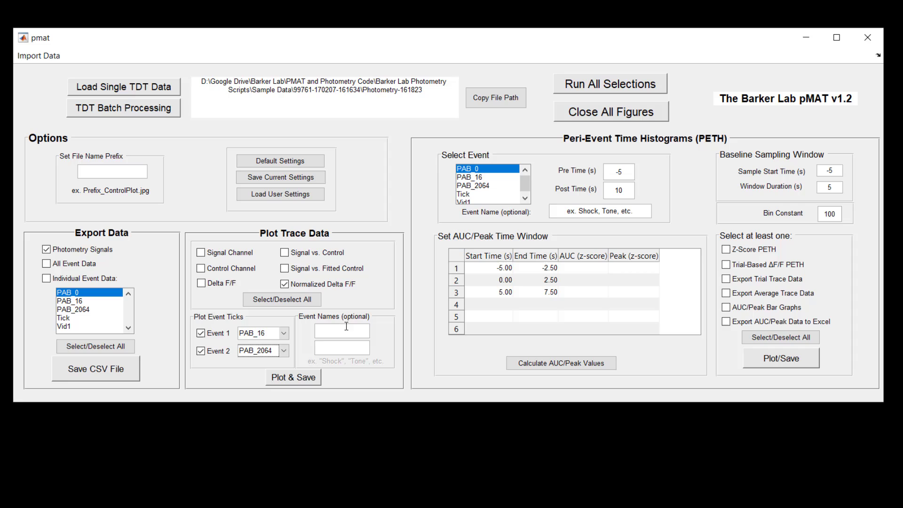
pyautogui.write('T')
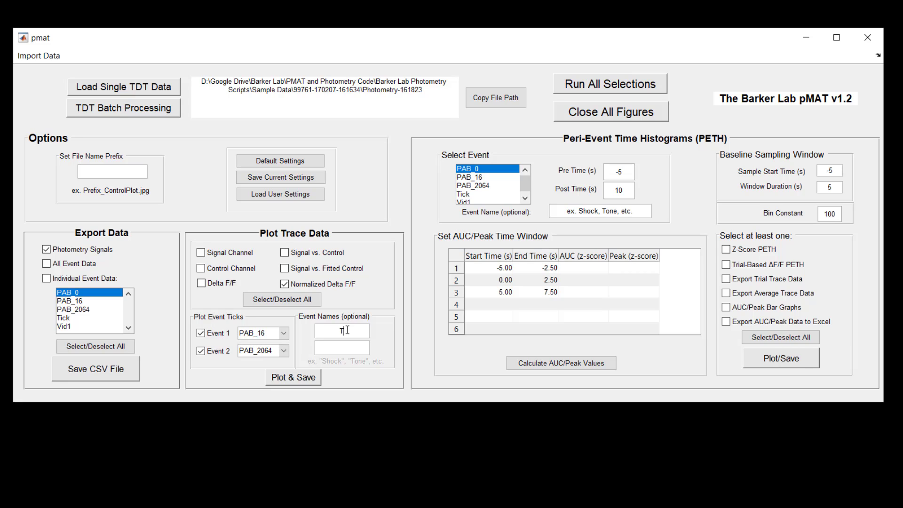
pyautogui.write('one')
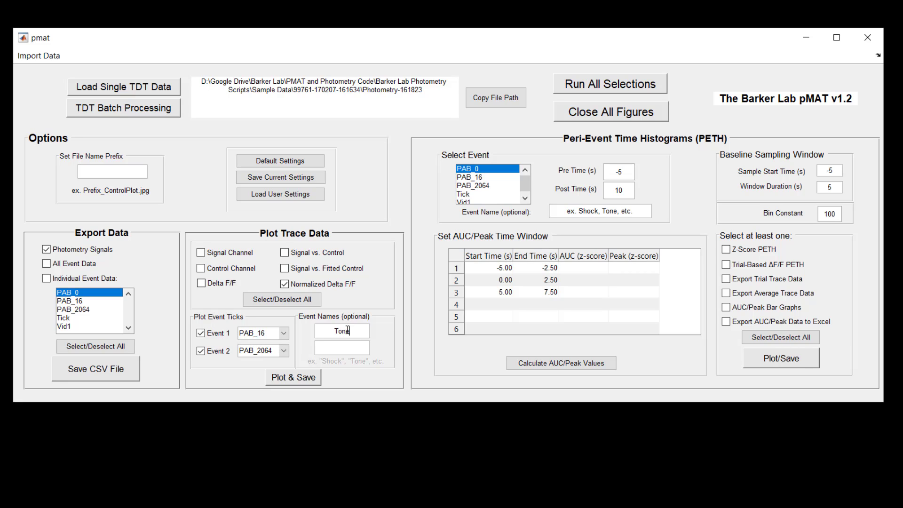
pyautogui.write('Shock')
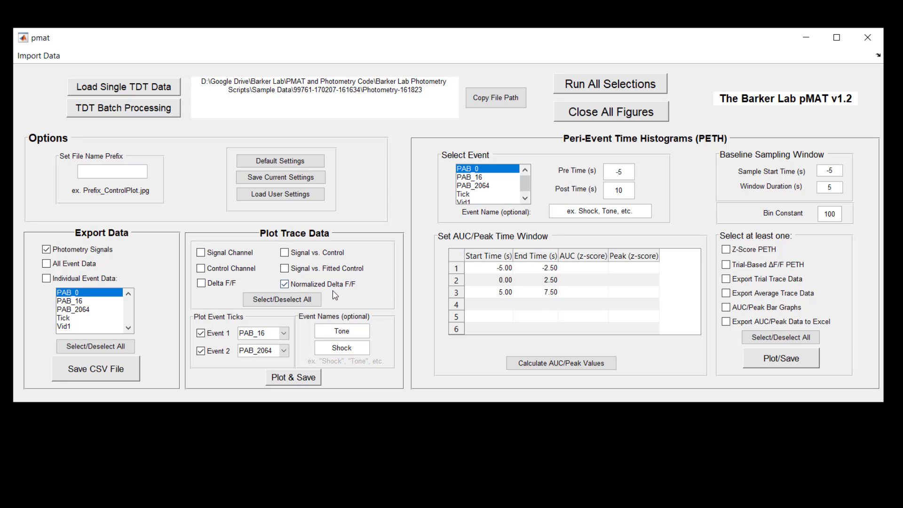
pyautogui.moveTo(311, 382)
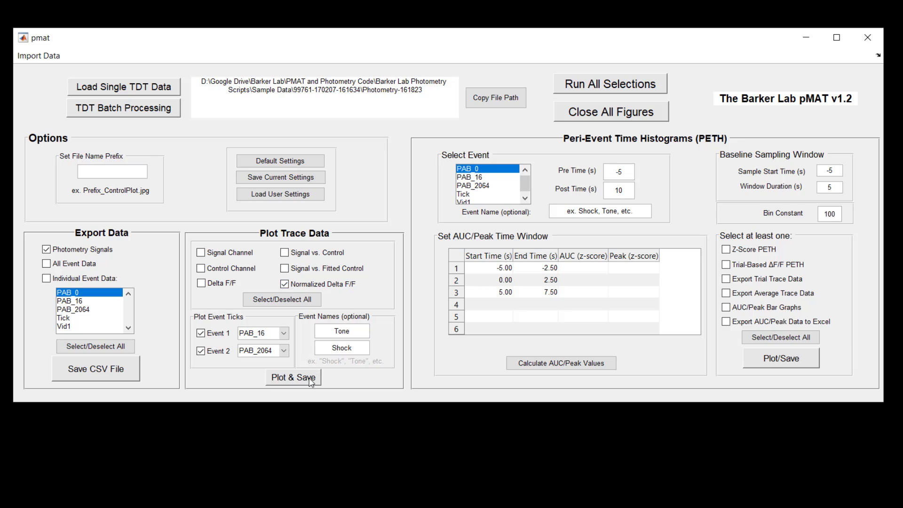
# Plot and save the trace with Tone and Shock ticks, then close the figure.
pyautogui.click(293, 377)
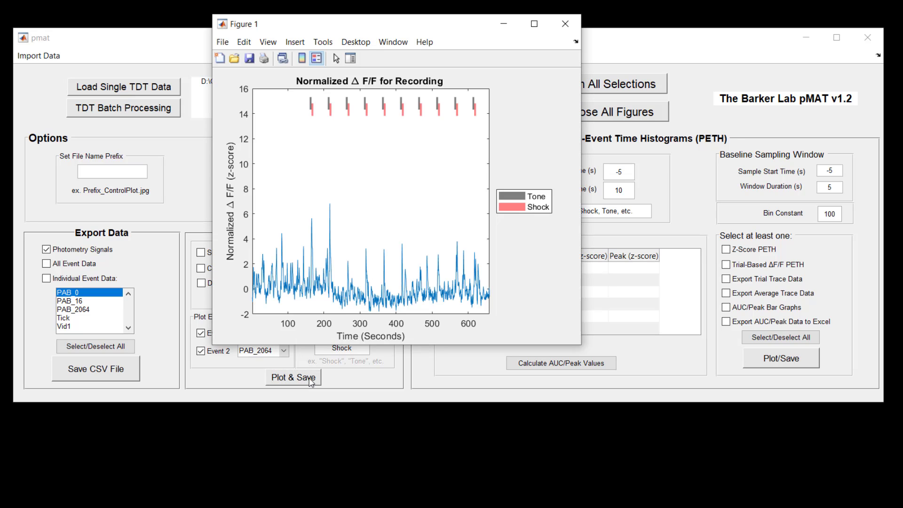
pyautogui.click(293, 377)
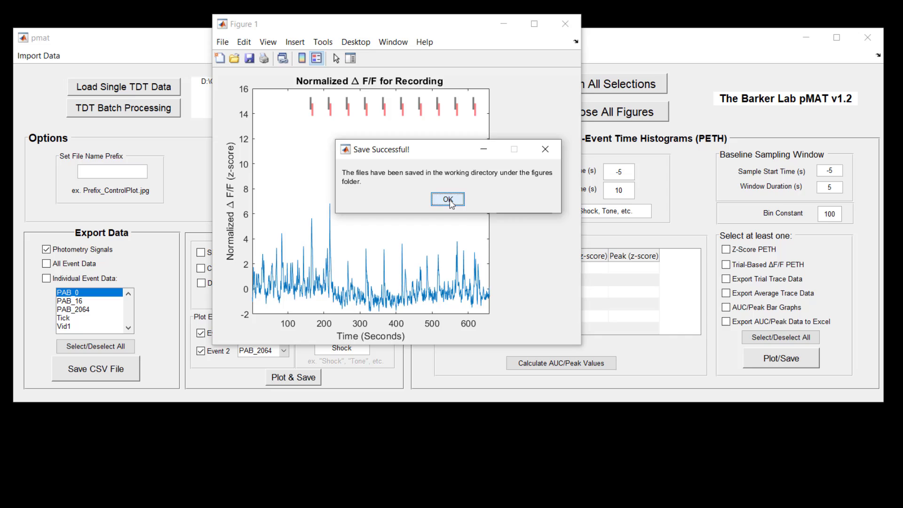
pyautogui.click(447, 199)
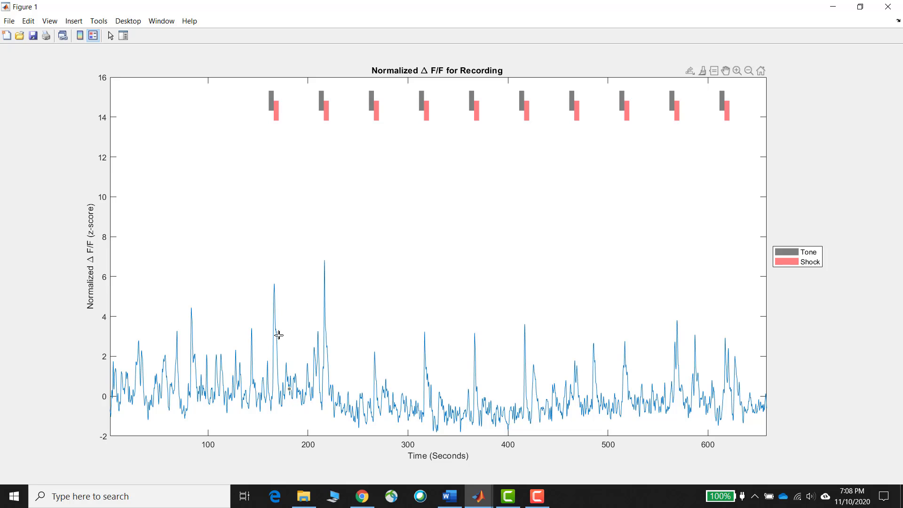
pyautogui.moveTo(282, 138)
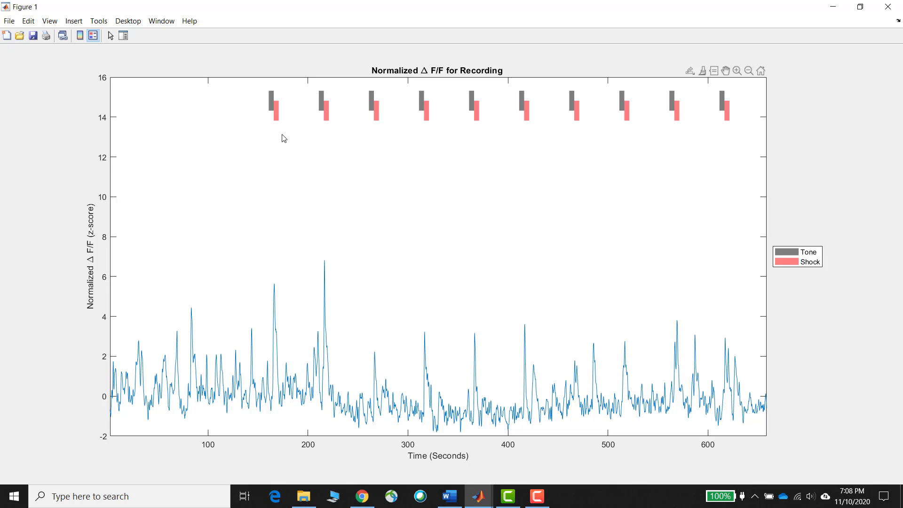
pyautogui.moveTo(267, 87)
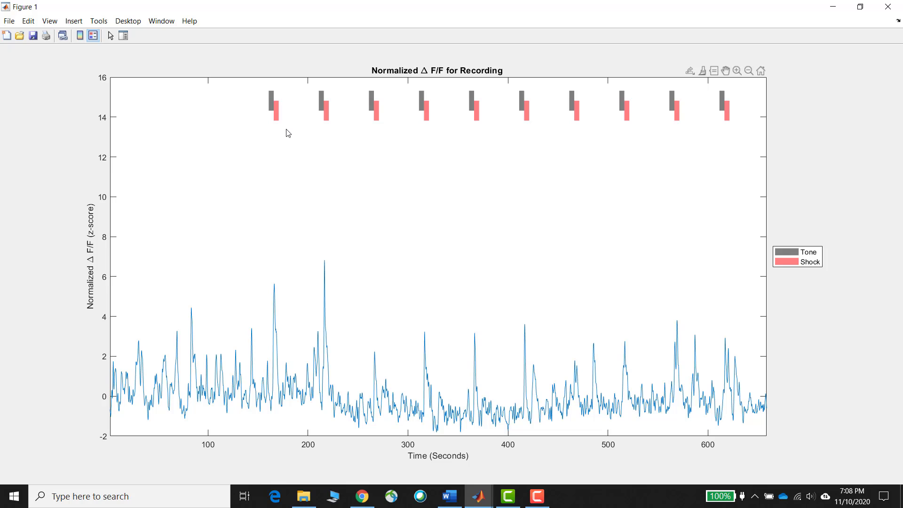
pyautogui.moveTo(339, 169)
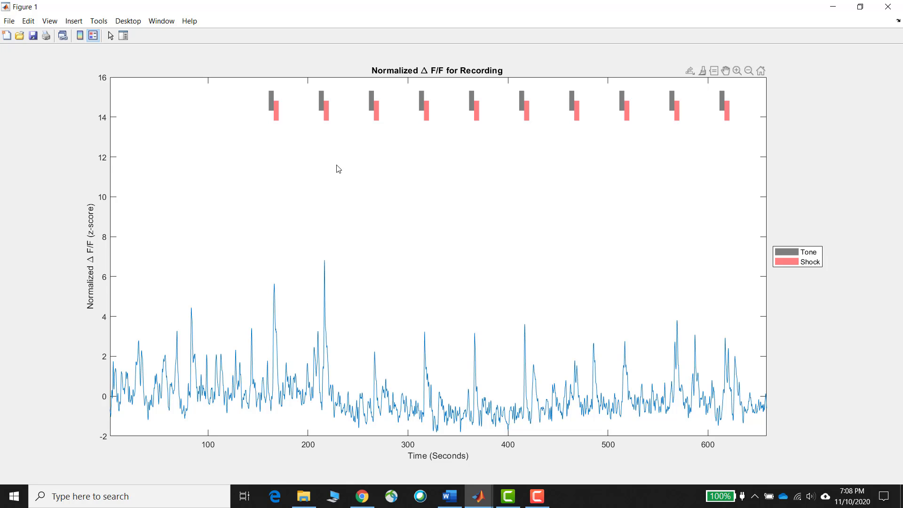
pyautogui.moveTo(387, 115)
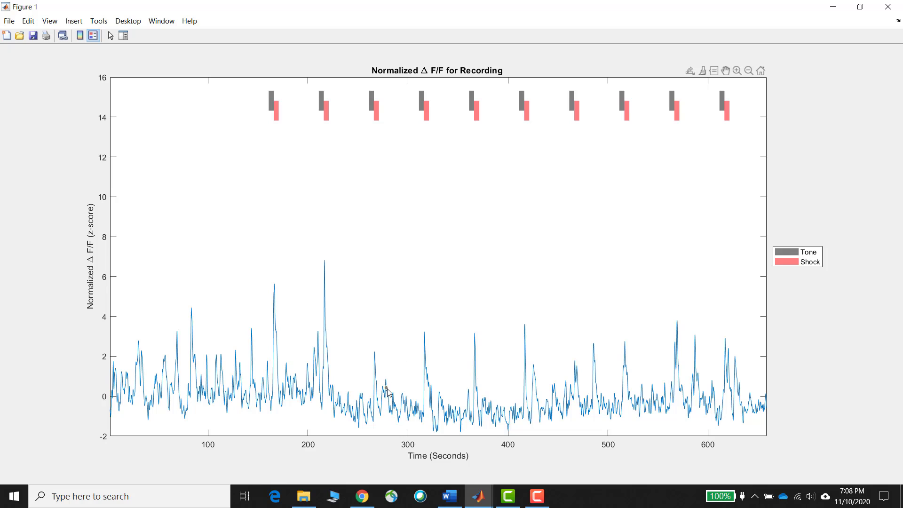
pyautogui.click(385, 392)
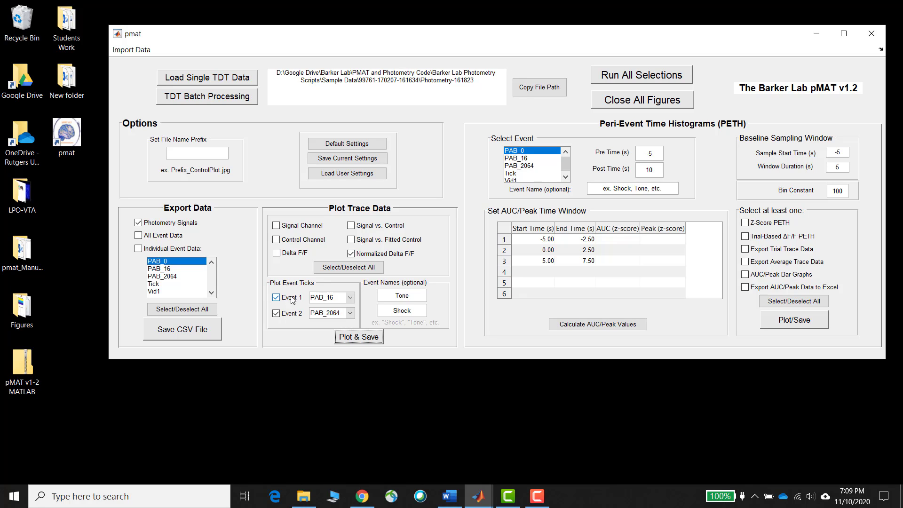
pyautogui.moveTo(287, 301)
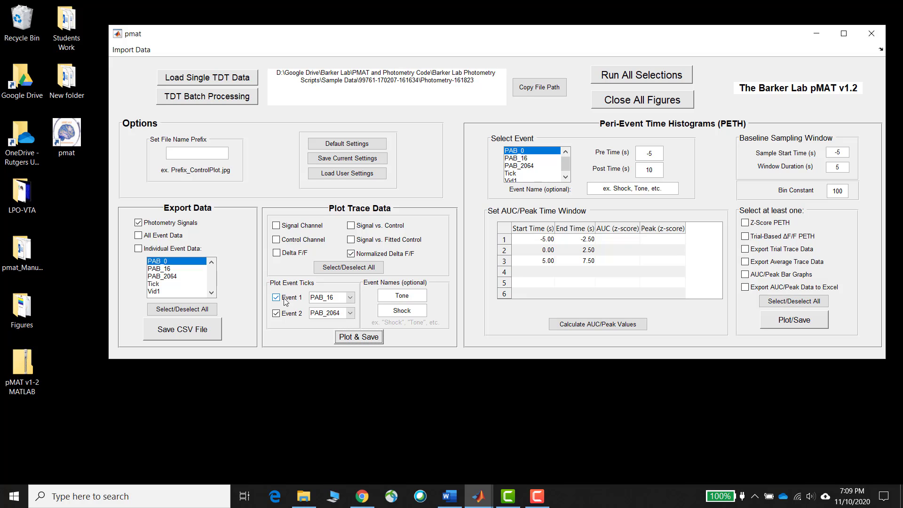
pyautogui.click(276, 297)
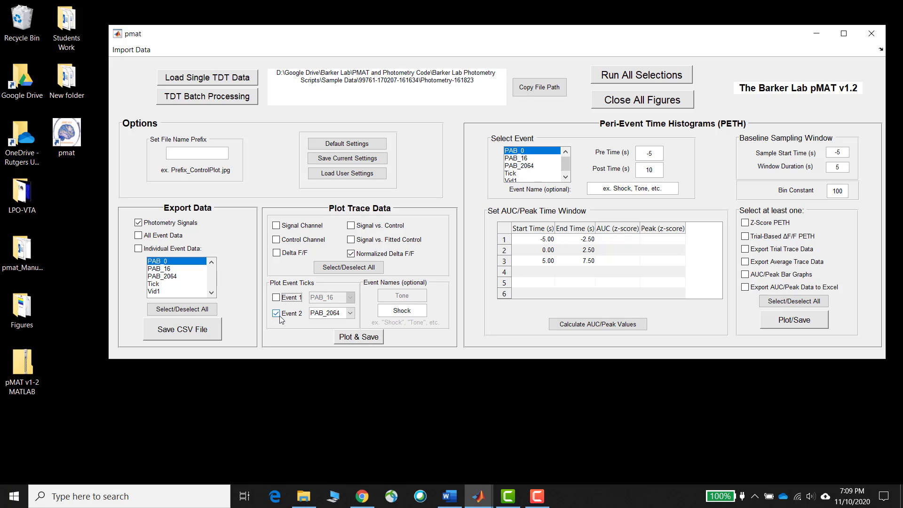
pyautogui.click(348, 267)
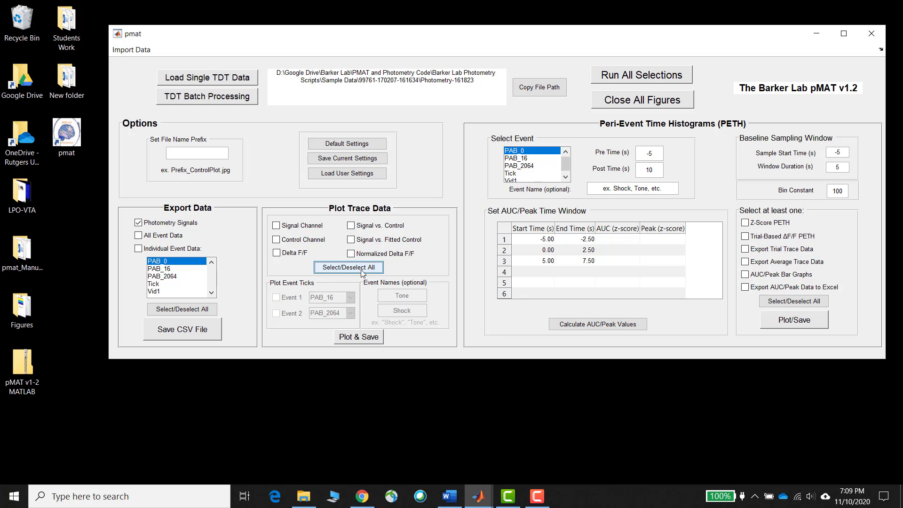
pyautogui.click(348, 266)
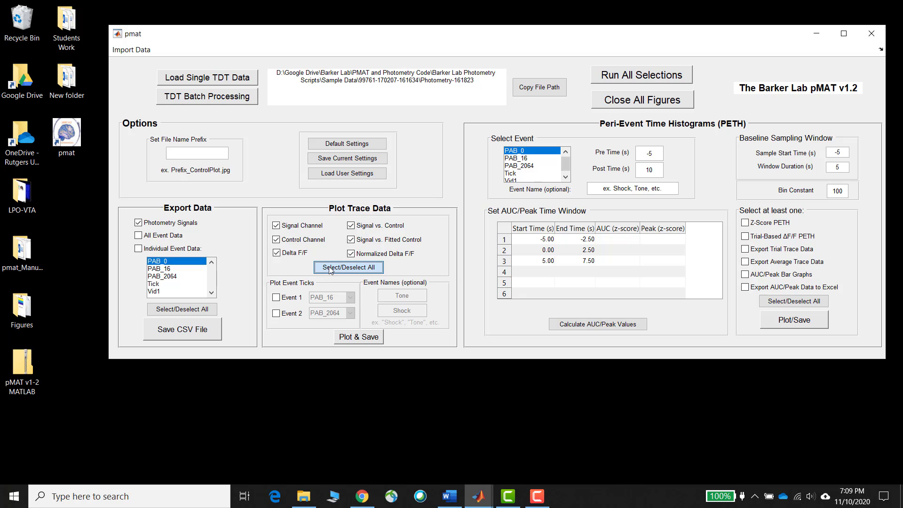
pyautogui.moveTo(339, 271)
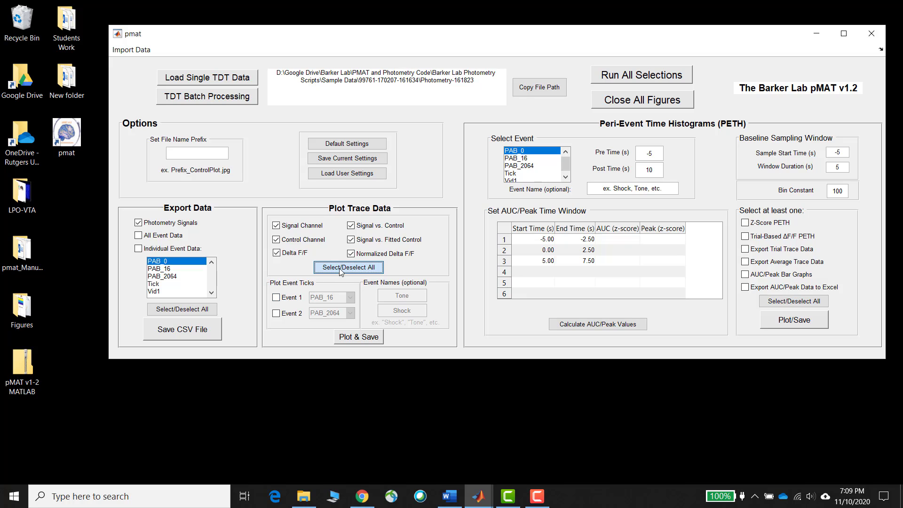
pyautogui.click(348, 267)
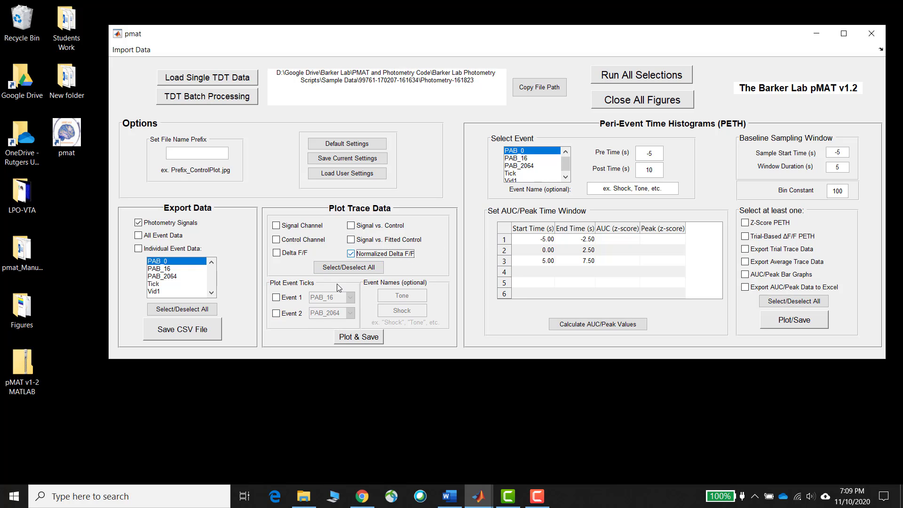
pyautogui.click(276, 296)
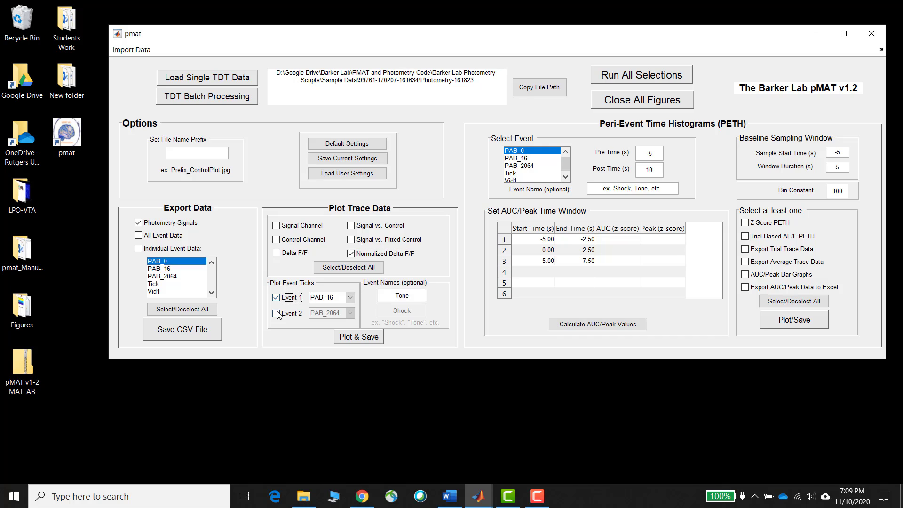
pyautogui.click(276, 312)
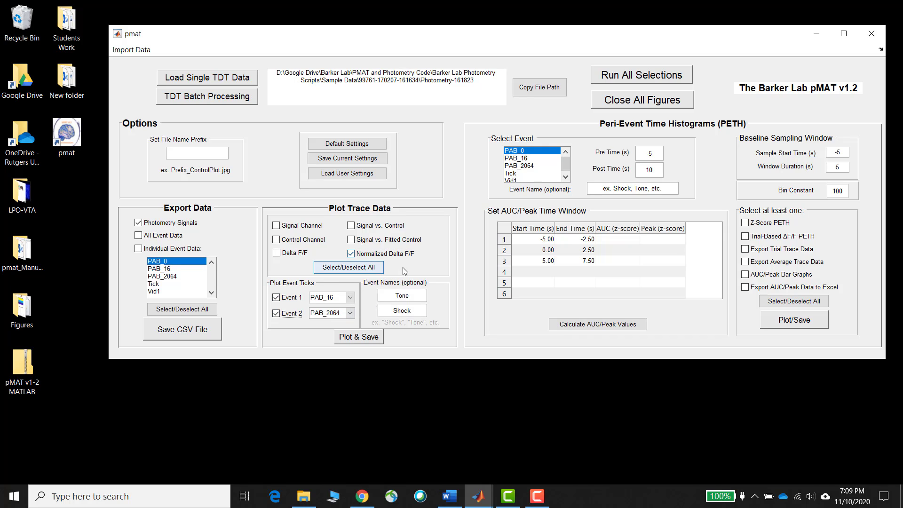